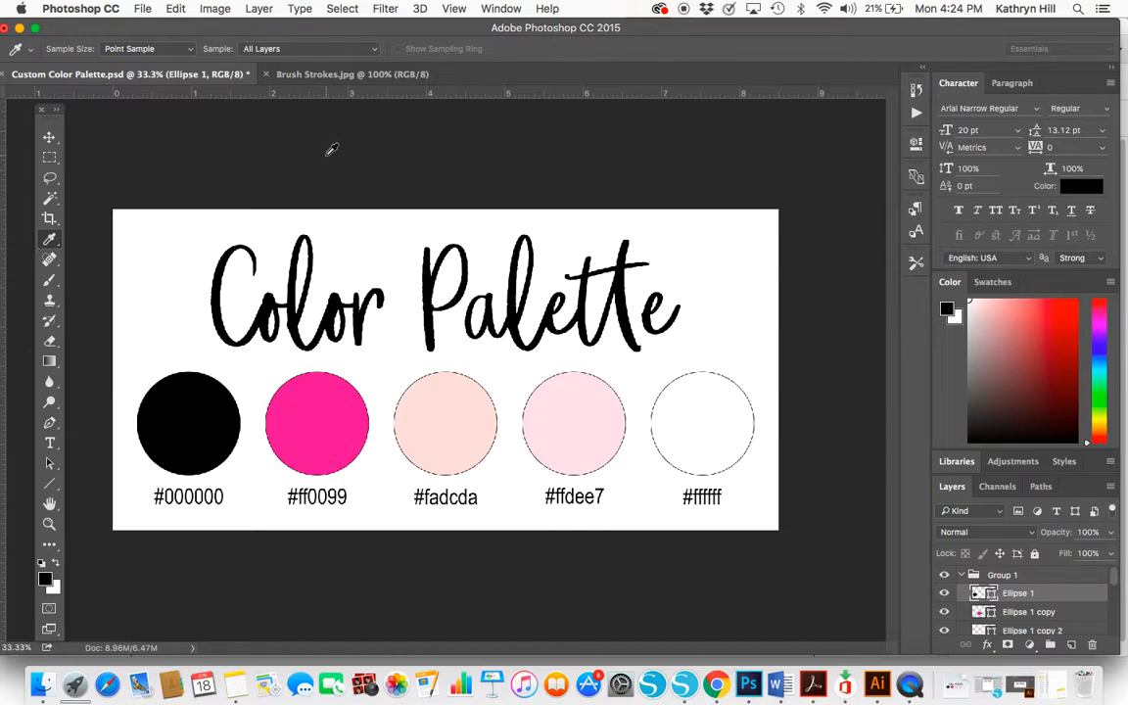
pyautogui.moveTo(186, 219)
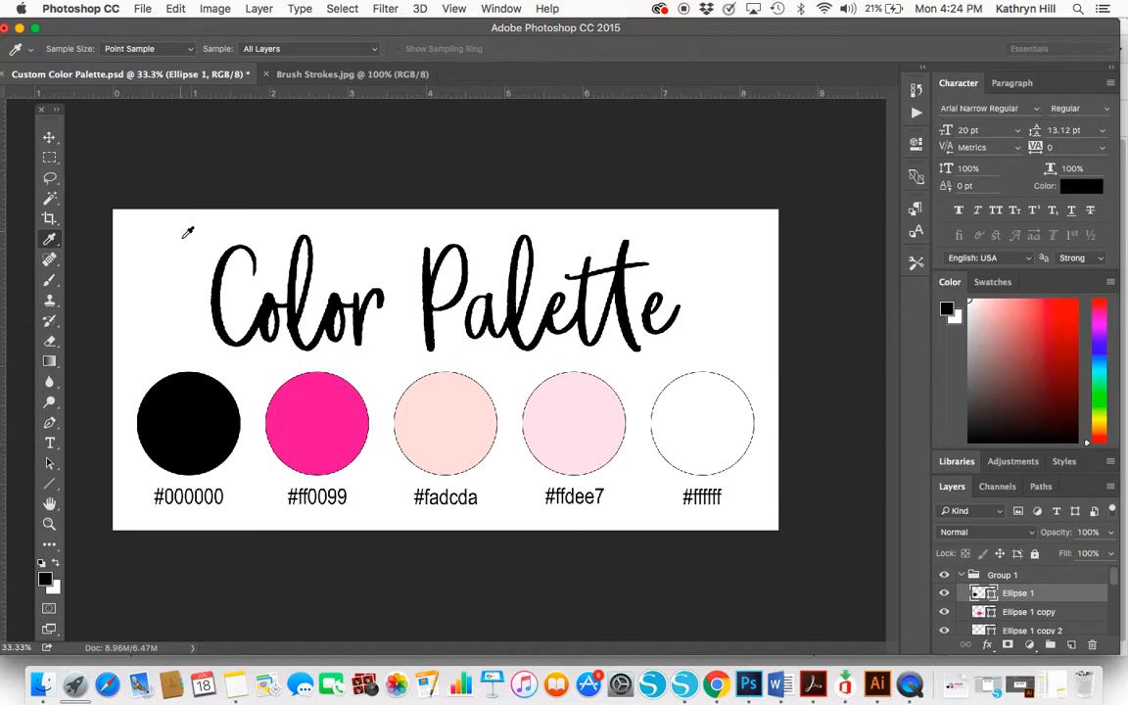
pyautogui.moveTo(566, 374)
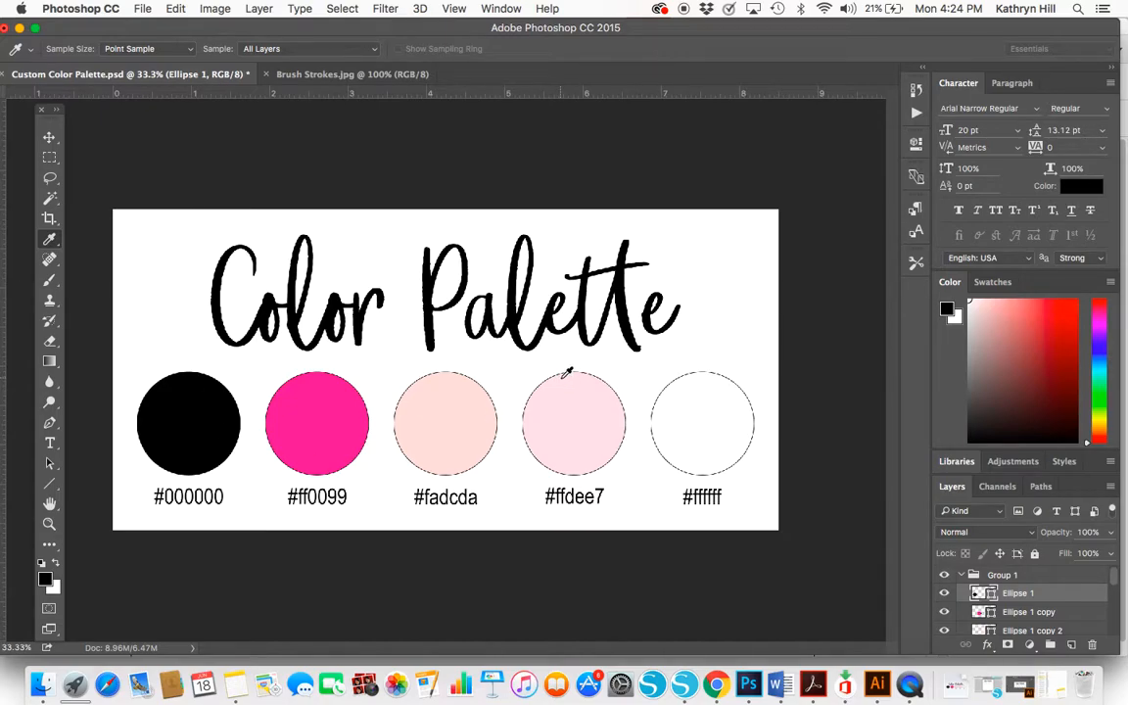
pyautogui.moveTo(518, 494)
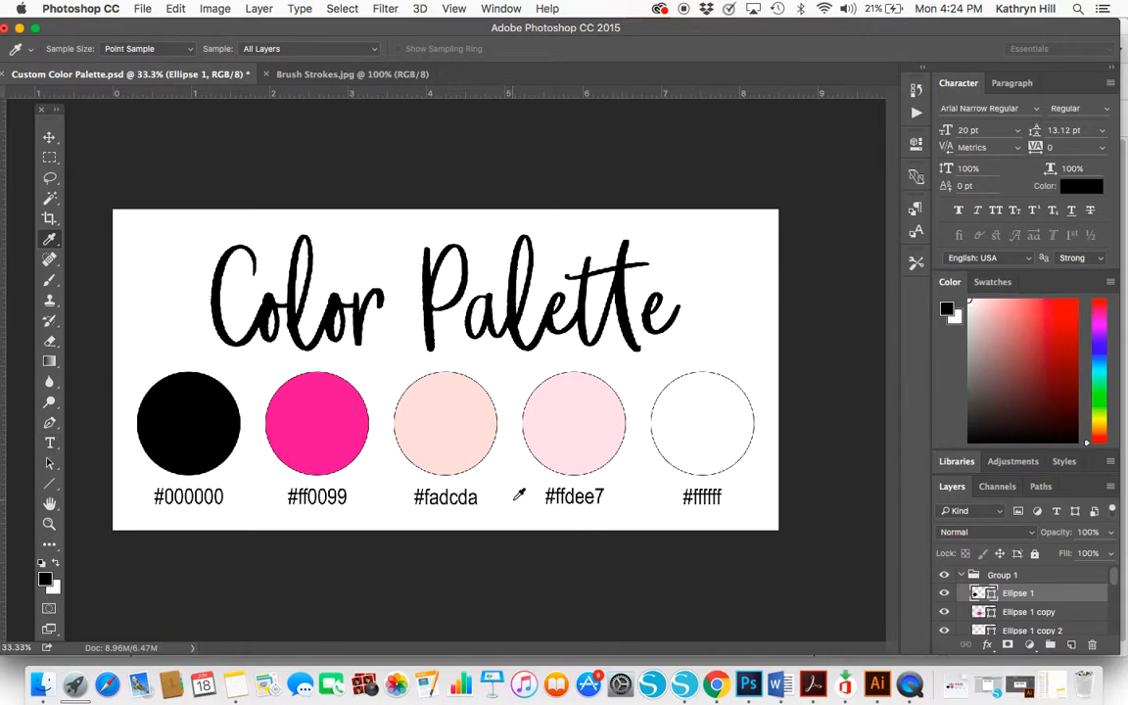
pyautogui.moveTo(466, 419)
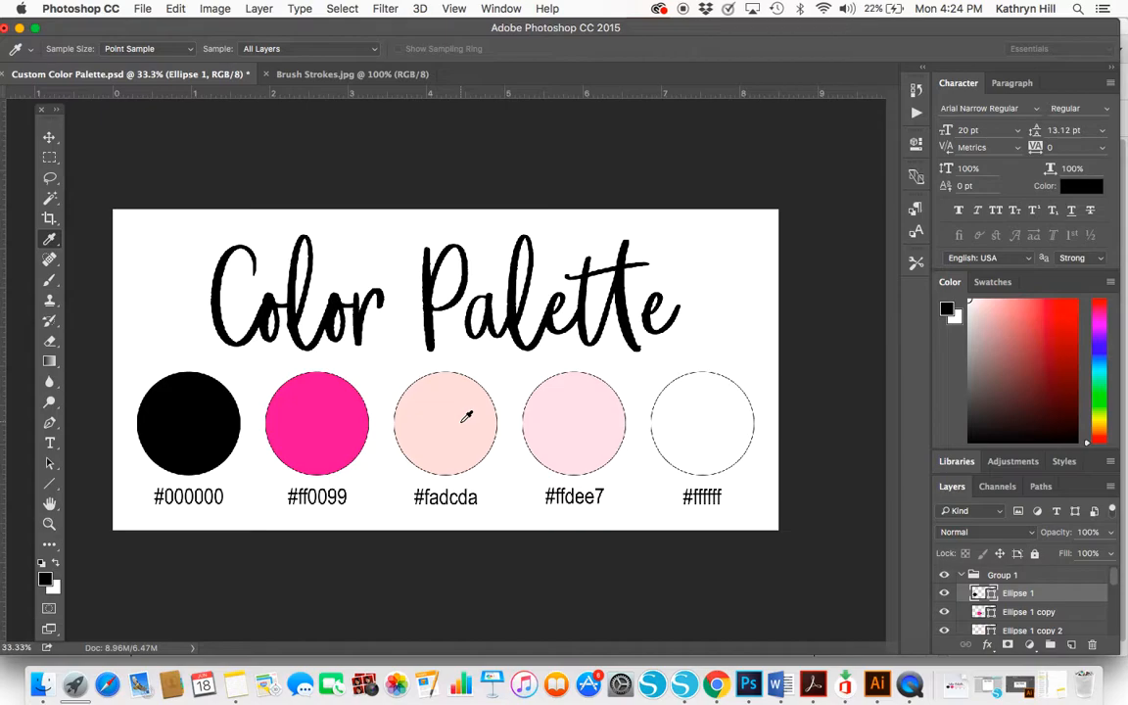
pyautogui.moveTo(344, 160)
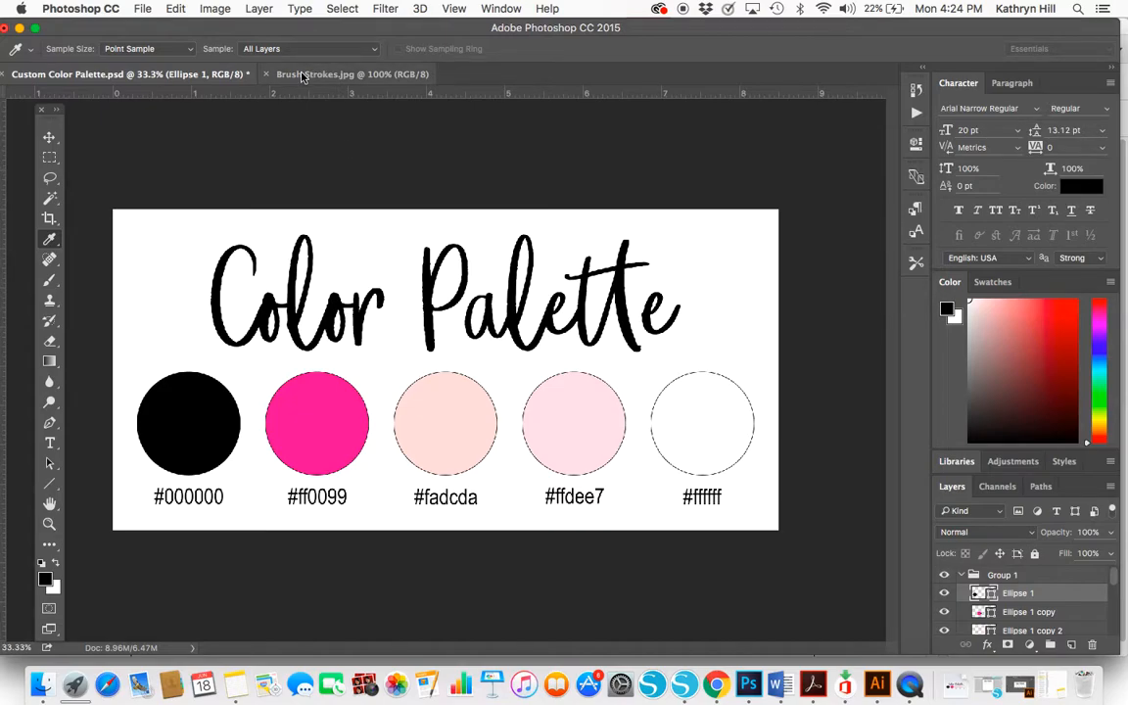
# Step: Sample the lime green stroke in Brush Strokes.jpg as the foreground colour with the Eyedropper
pyautogui.click(353, 75)
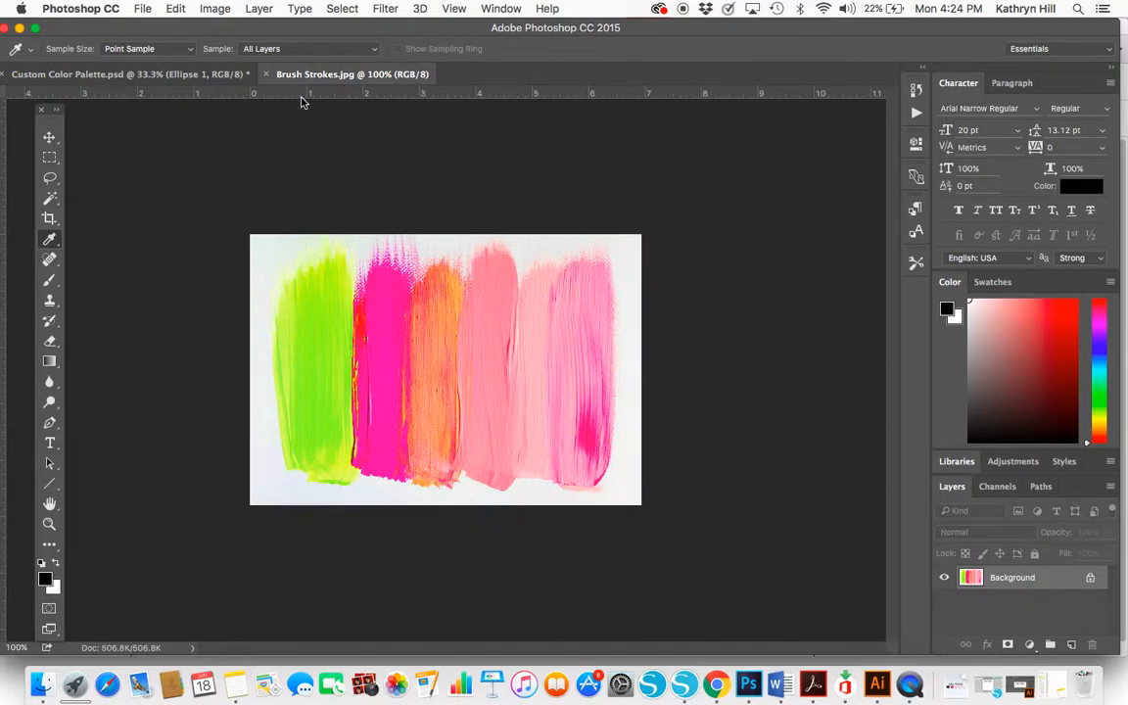
pyautogui.moveTo(736, 356)
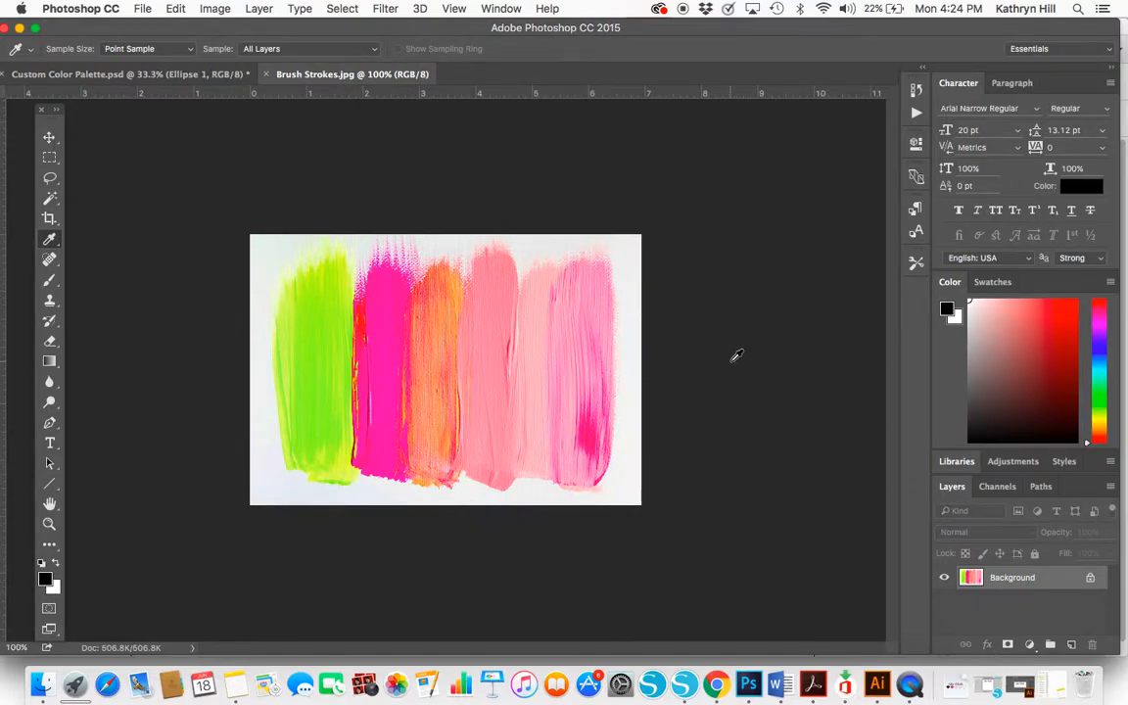
pyautogui.moveTo(811, 333)
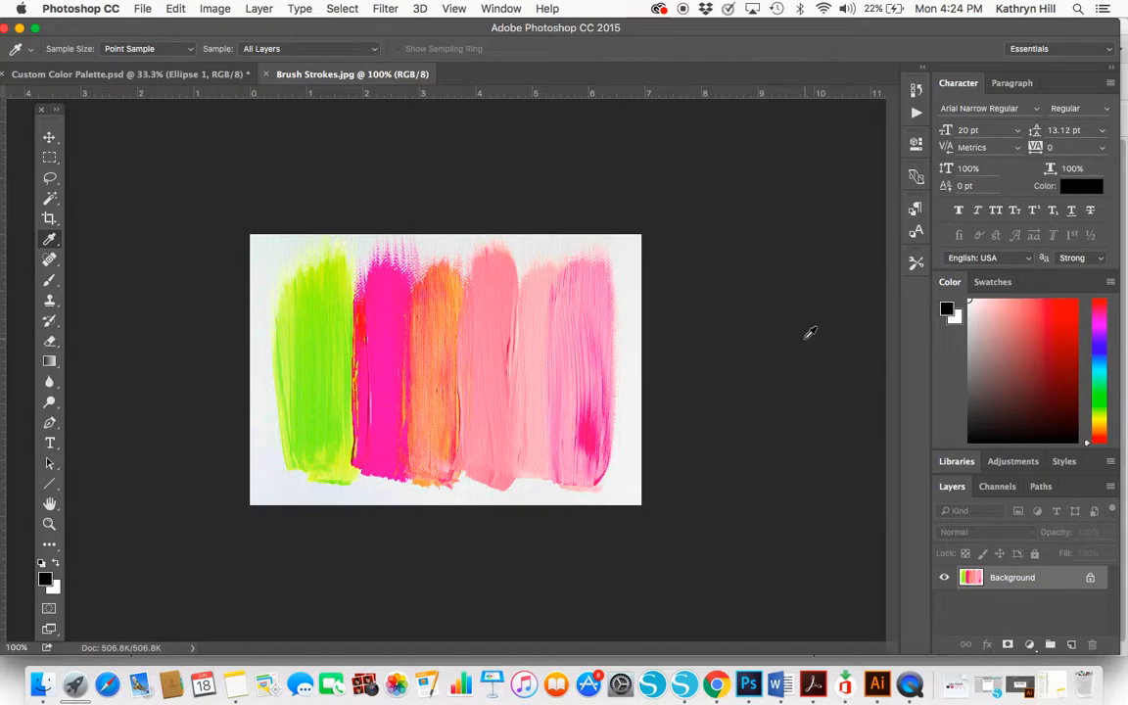
pyautogui.click(49, 137)
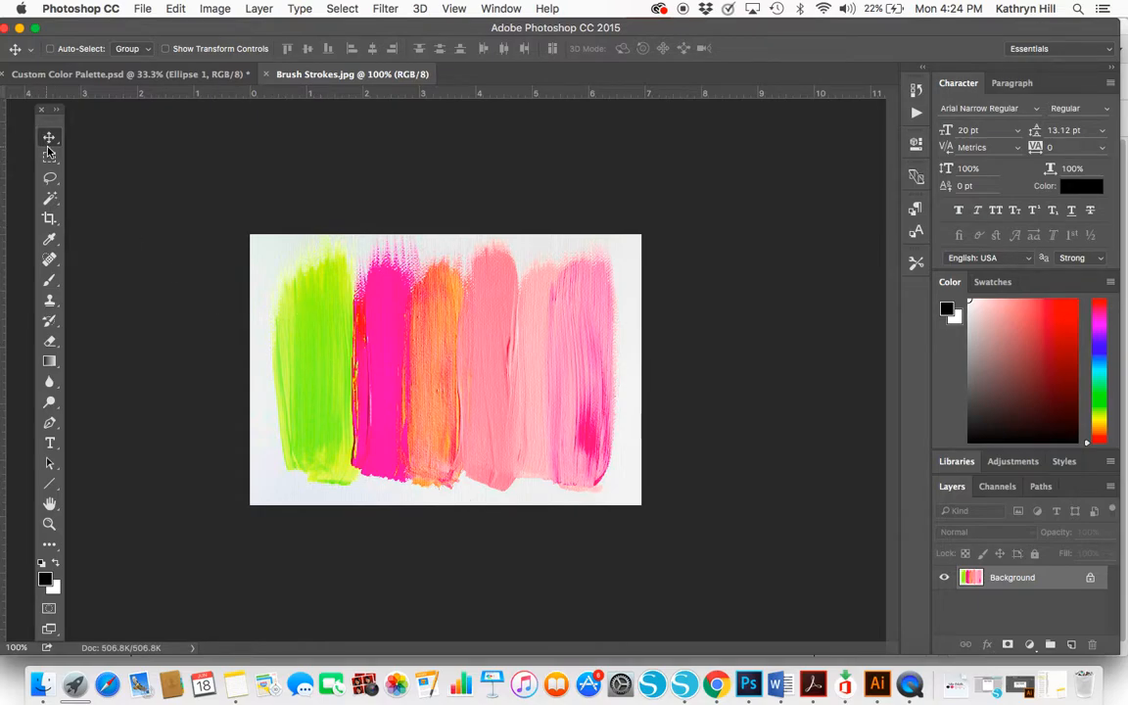
pyautogui.moveTo(284, 188)
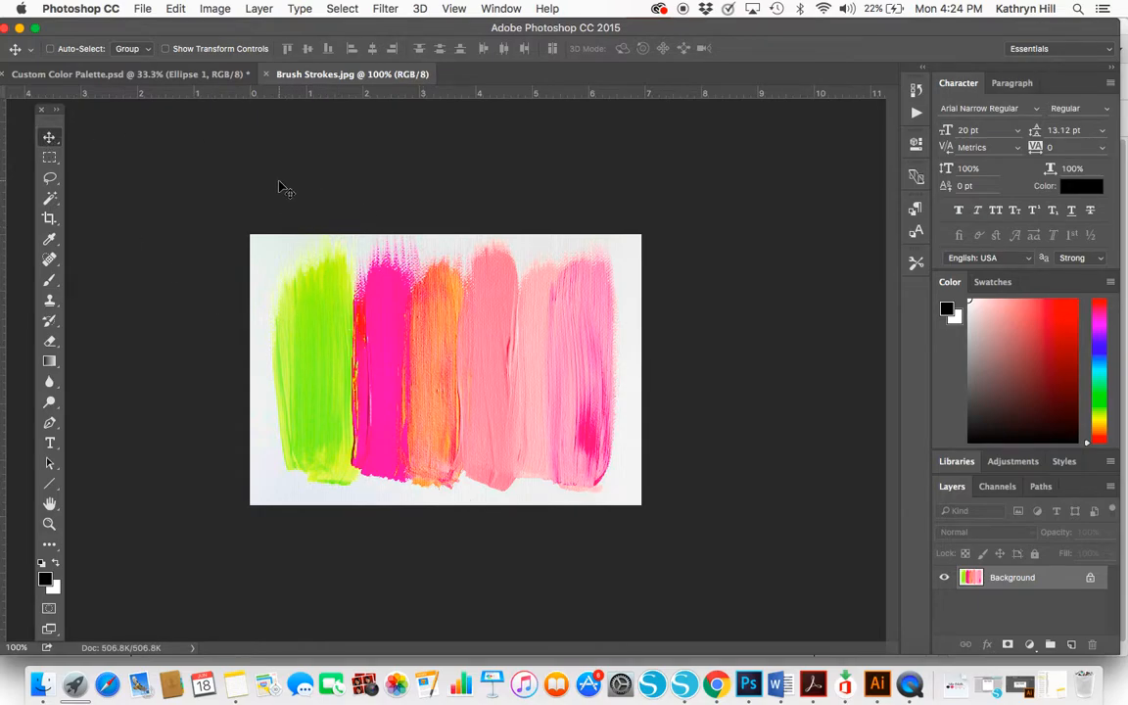
pyautogui.moveTo(329, 376)
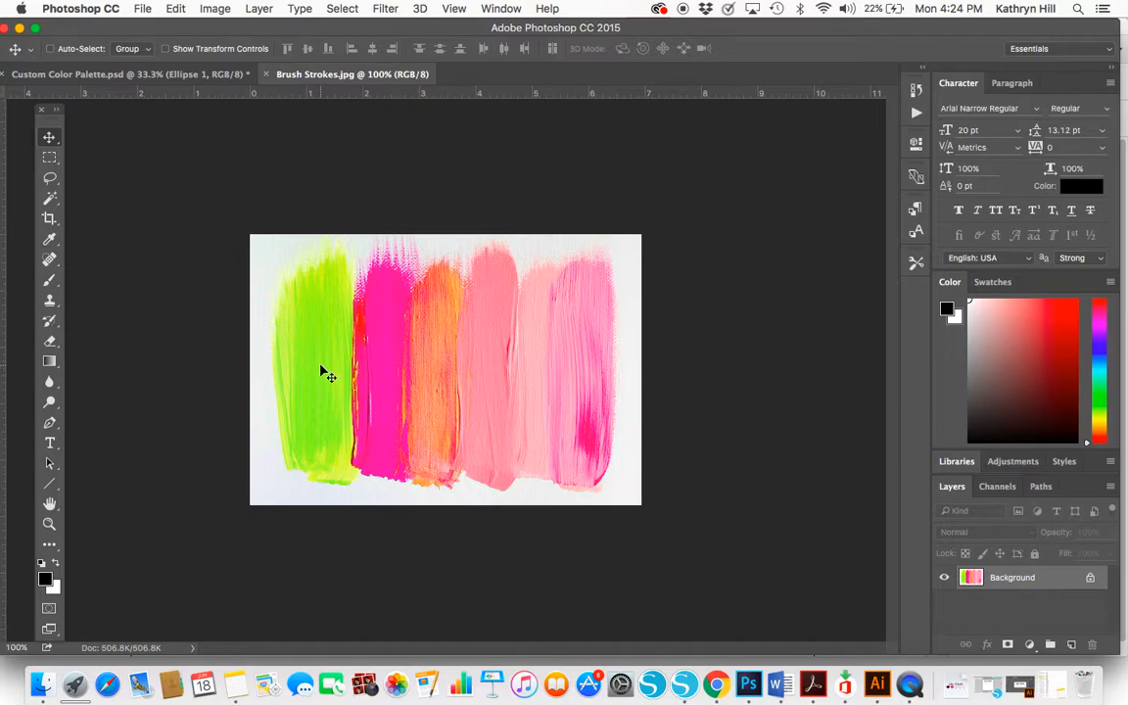
pyautogui.moveTo(166, 294)
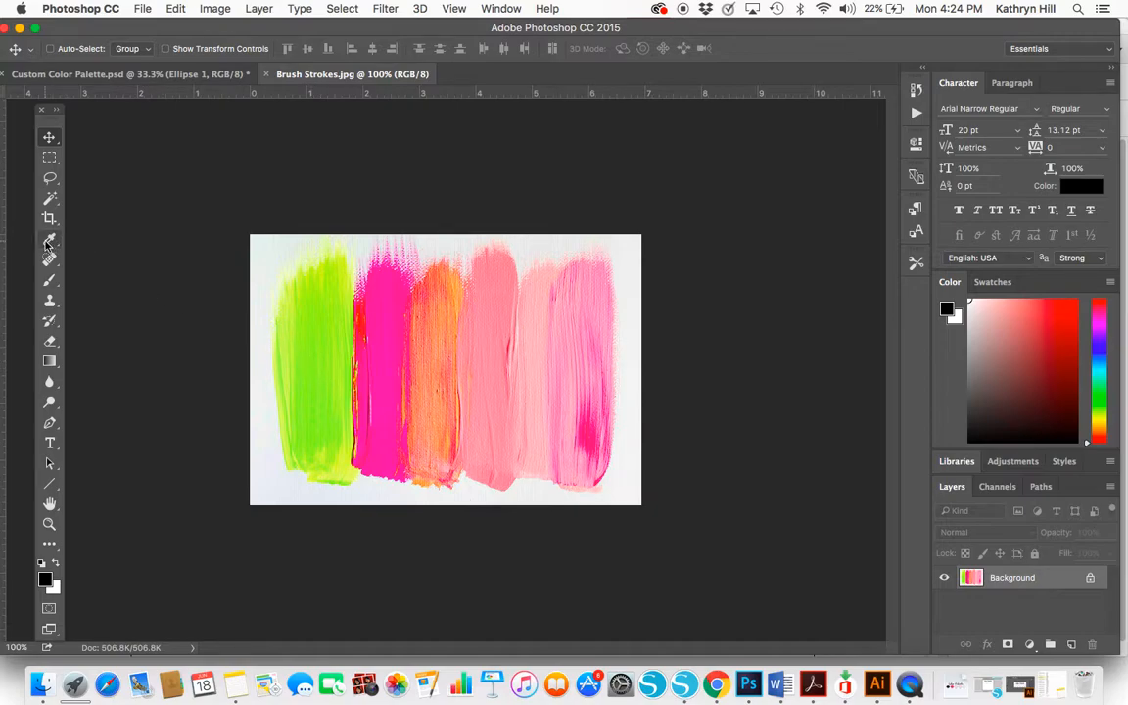
pyautogui.click(49, 243)
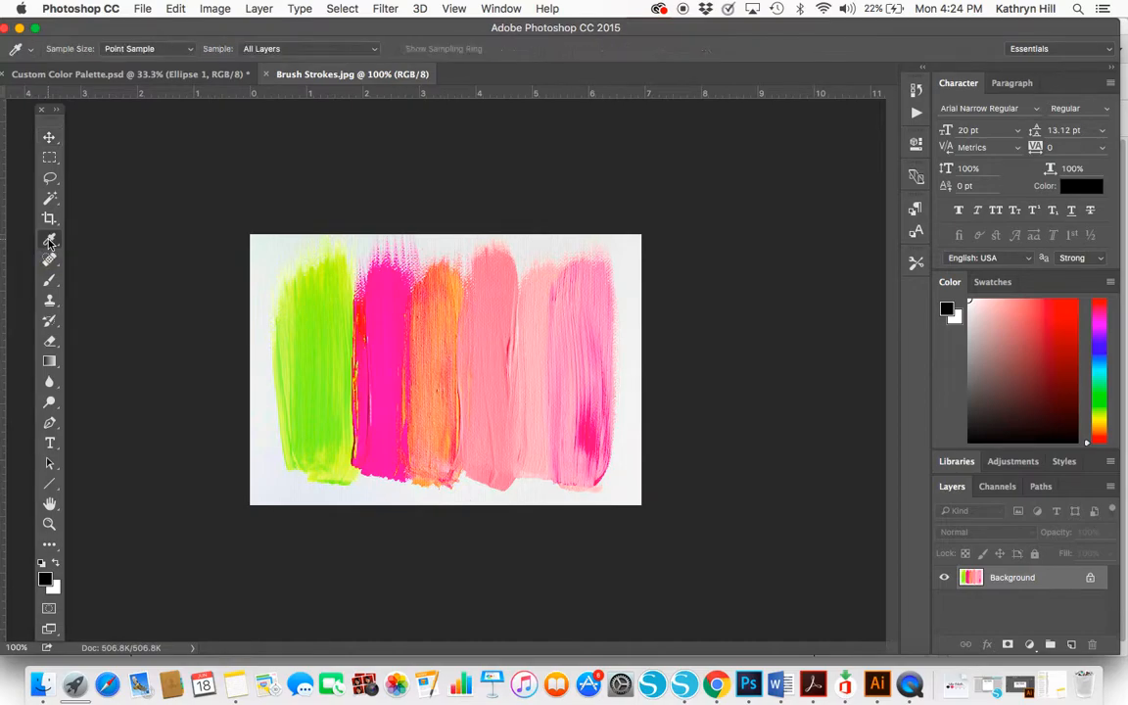
pyautogui.click(321, 344)
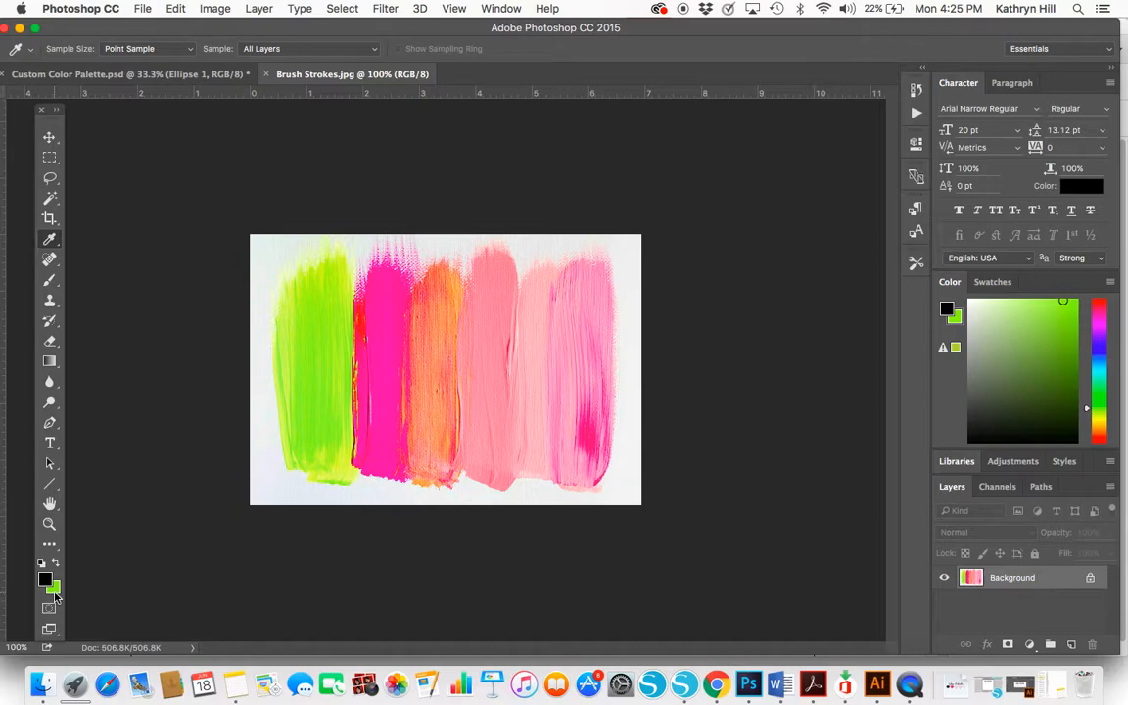
pyautogui.moveTo(55, 587)
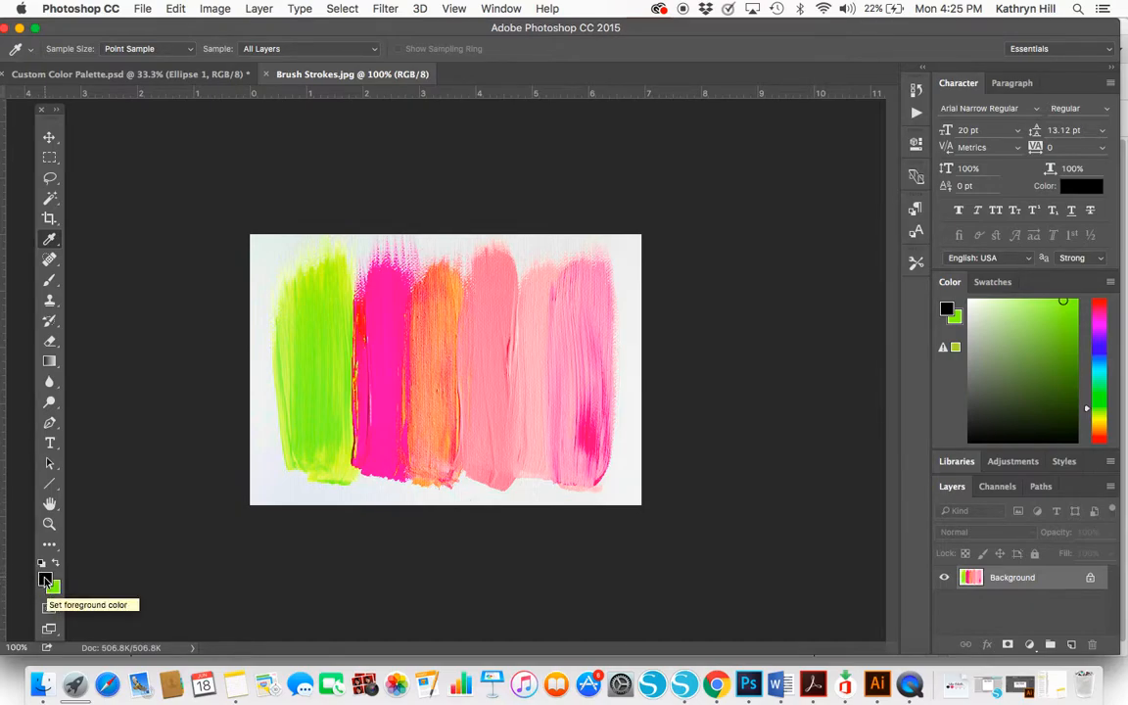
pyautogui.moveTo(57, 595)
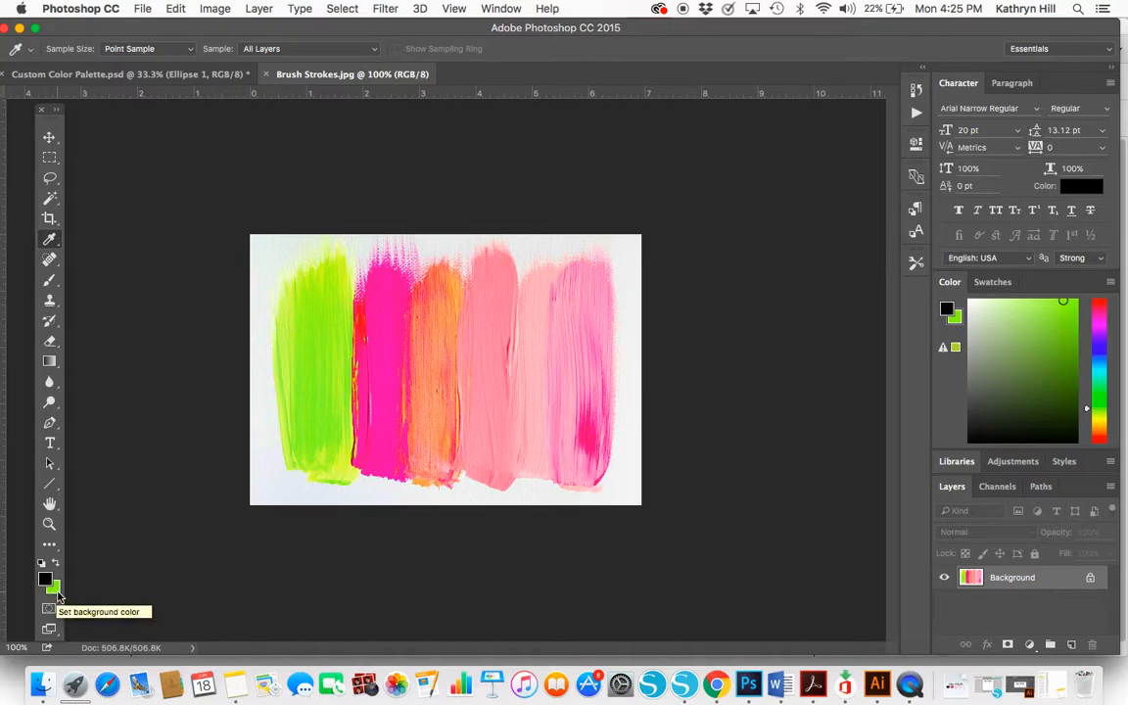
pyautogui.click(47, 580)
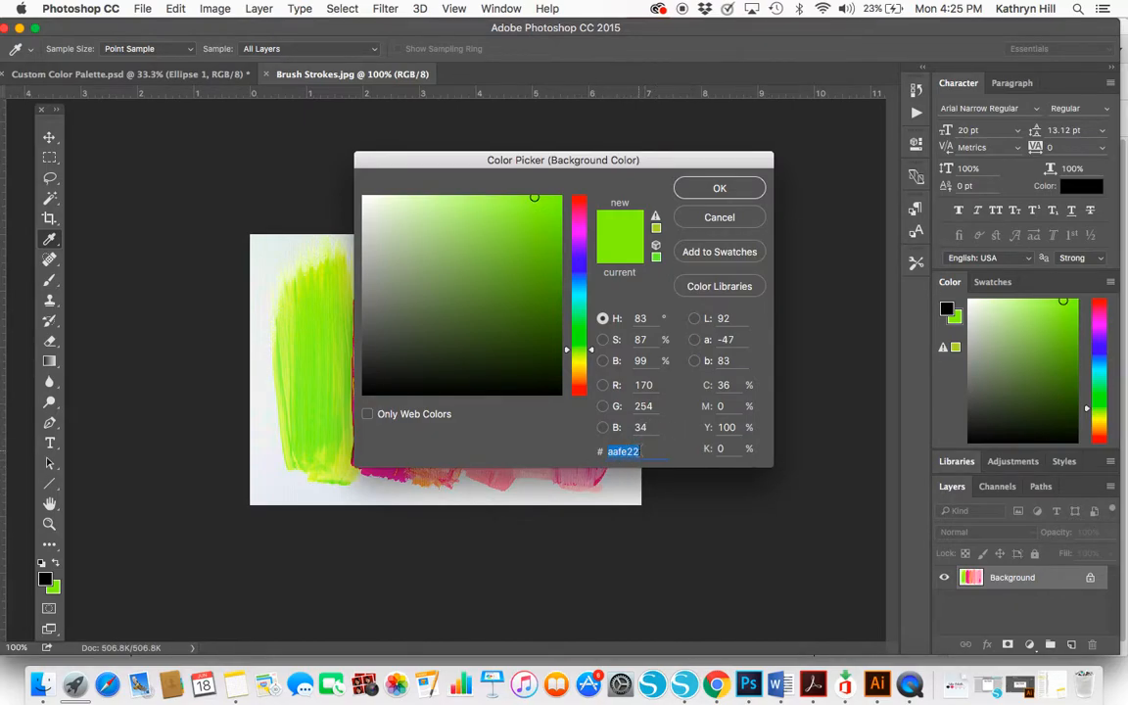
pyautogui.moveTo(638, 450)
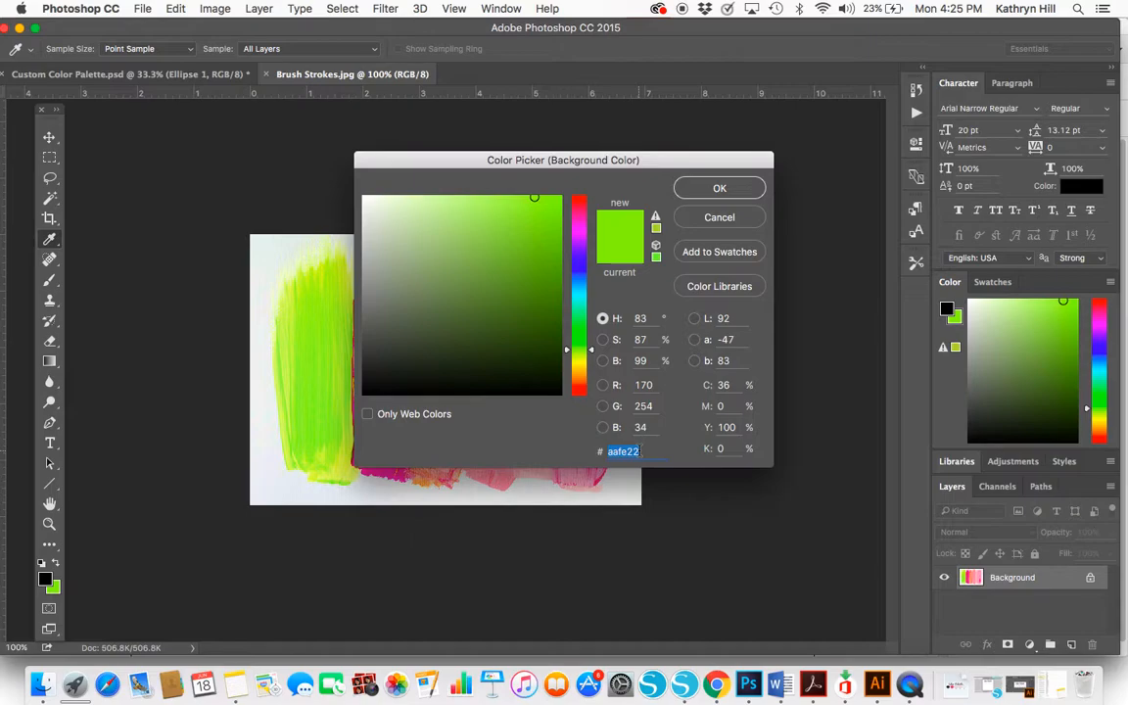
pyautogui.moveTo(737, 188)
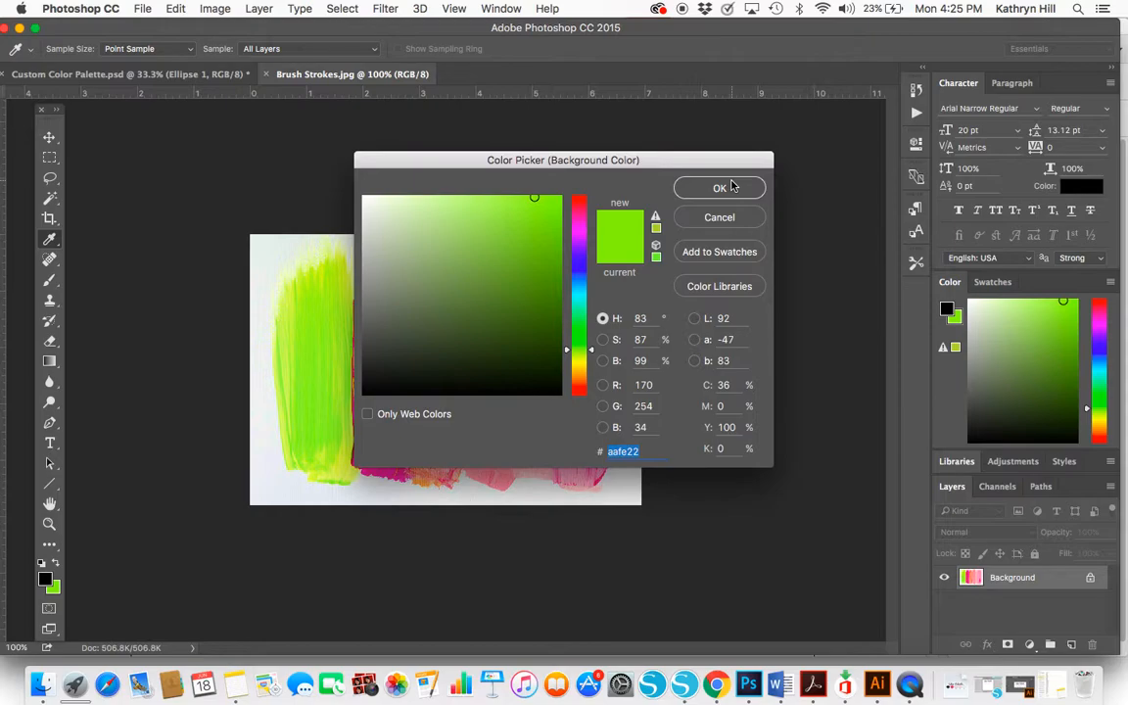
pyautogui.moveTo(644, 466)
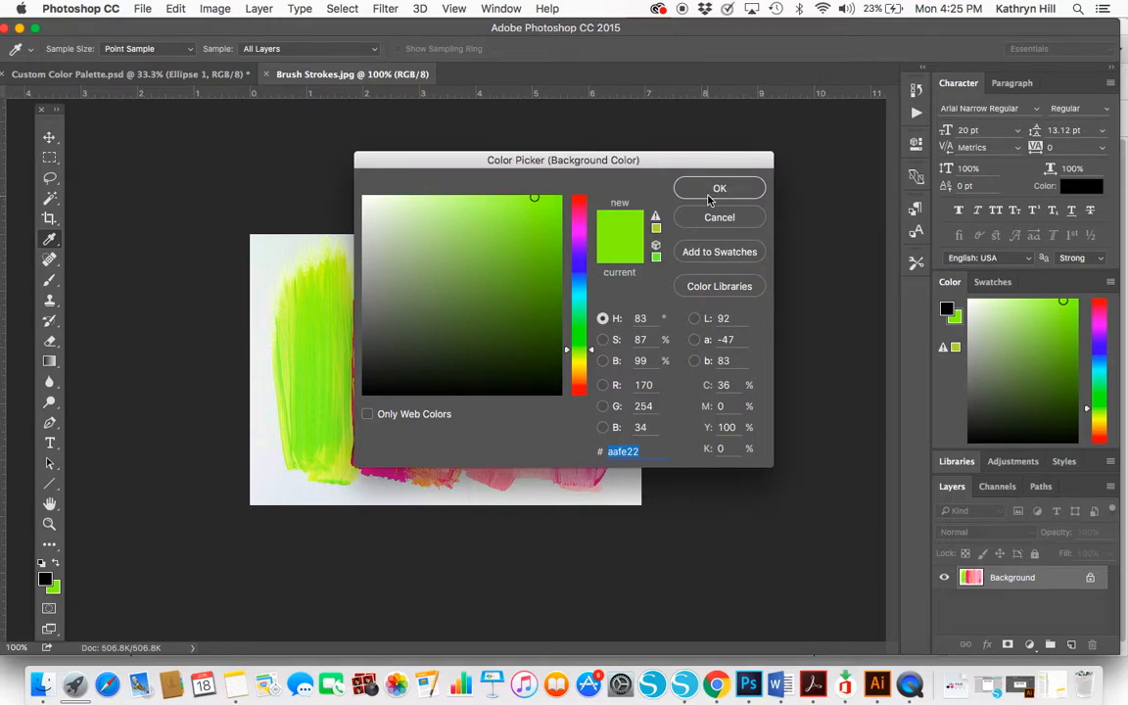
pyautogui.click(721, 188)
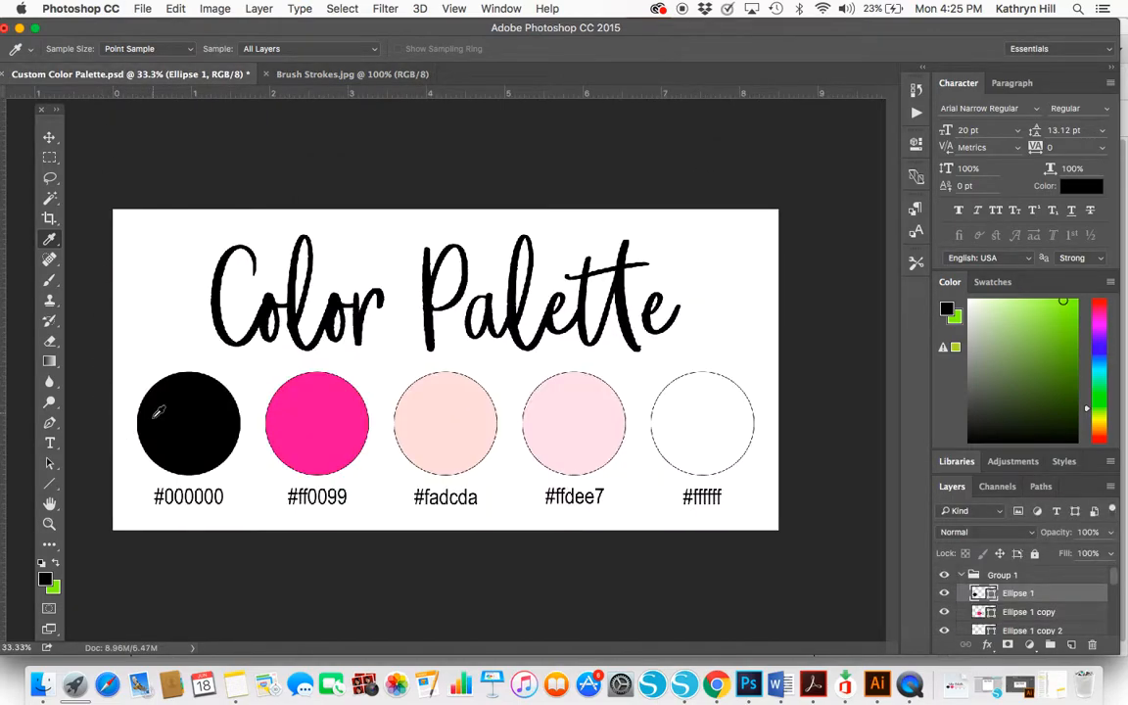
pyautogui.moveTo(699, 215)
pyautogui.write('aafe22')
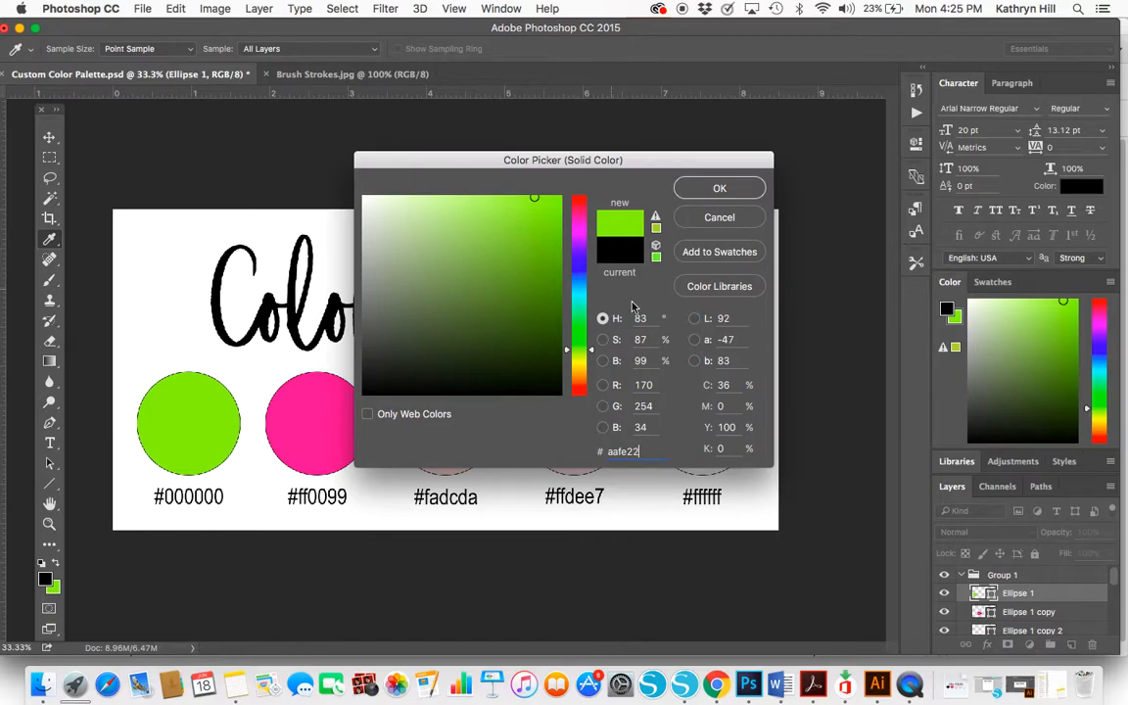
pyautogui.moveTo(603, 466)
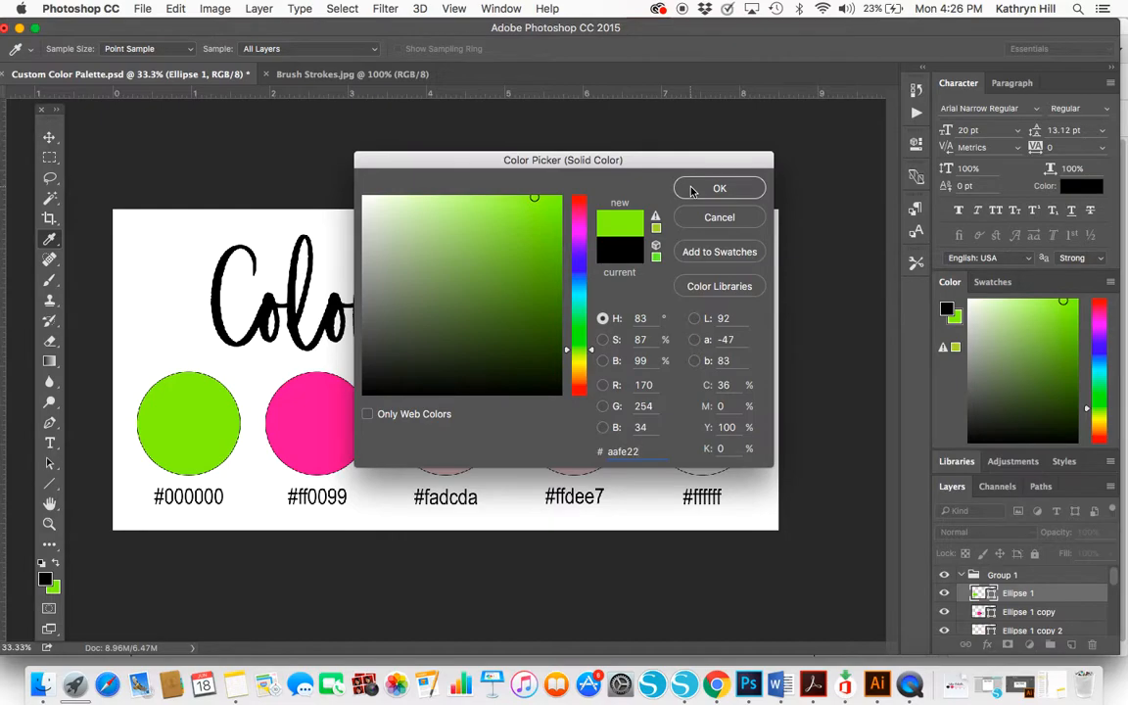
# Step: Confirm the lime green aafe22 fill for the first palette circle
pyautogui.click(721, 188)
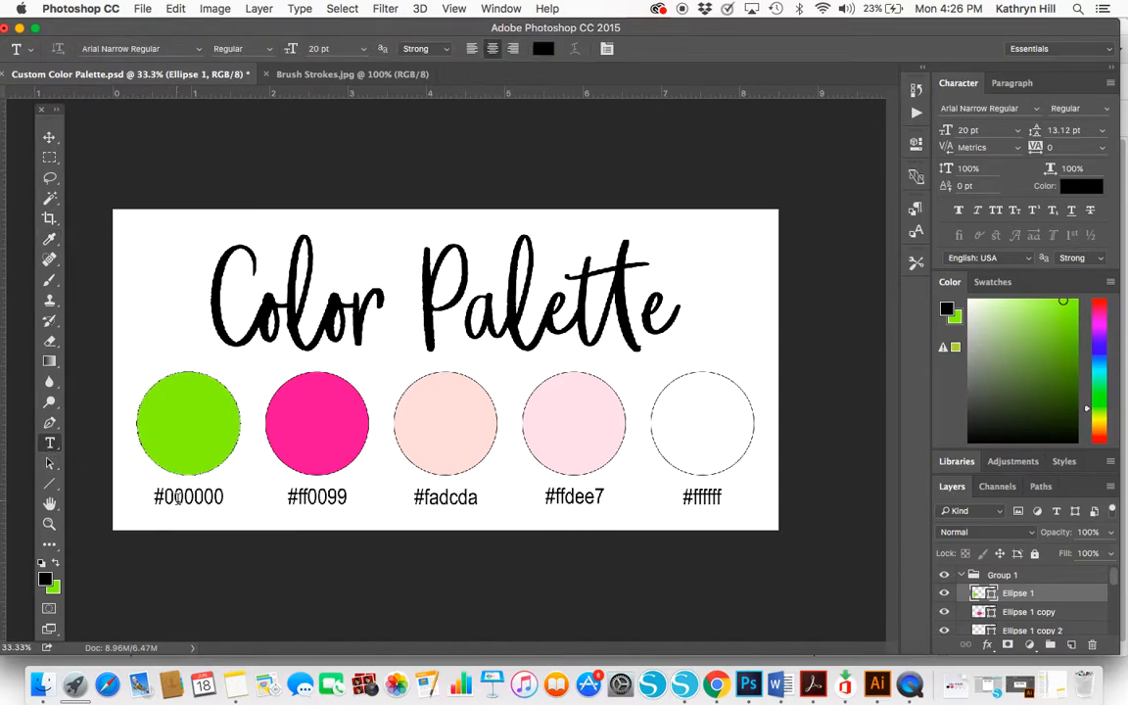
# Step: Replace the first circle's #000000 label with #aafe22
pyautogui.doubleClick(188, 498)
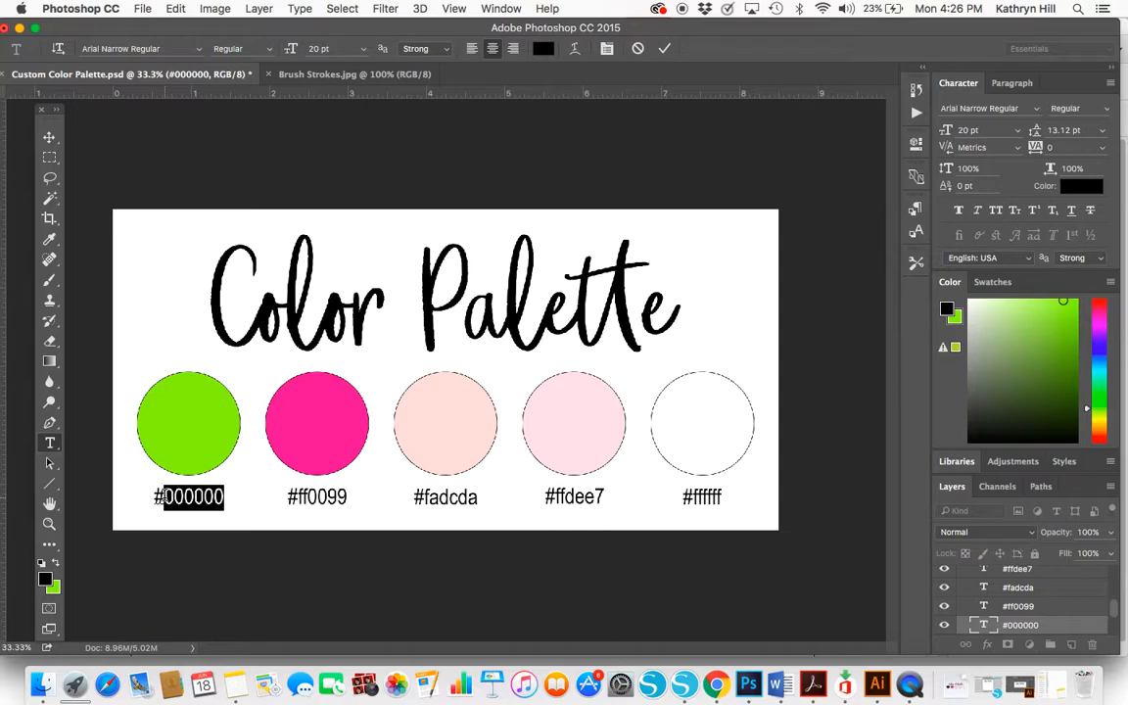
pyautogui.write('aafe22')
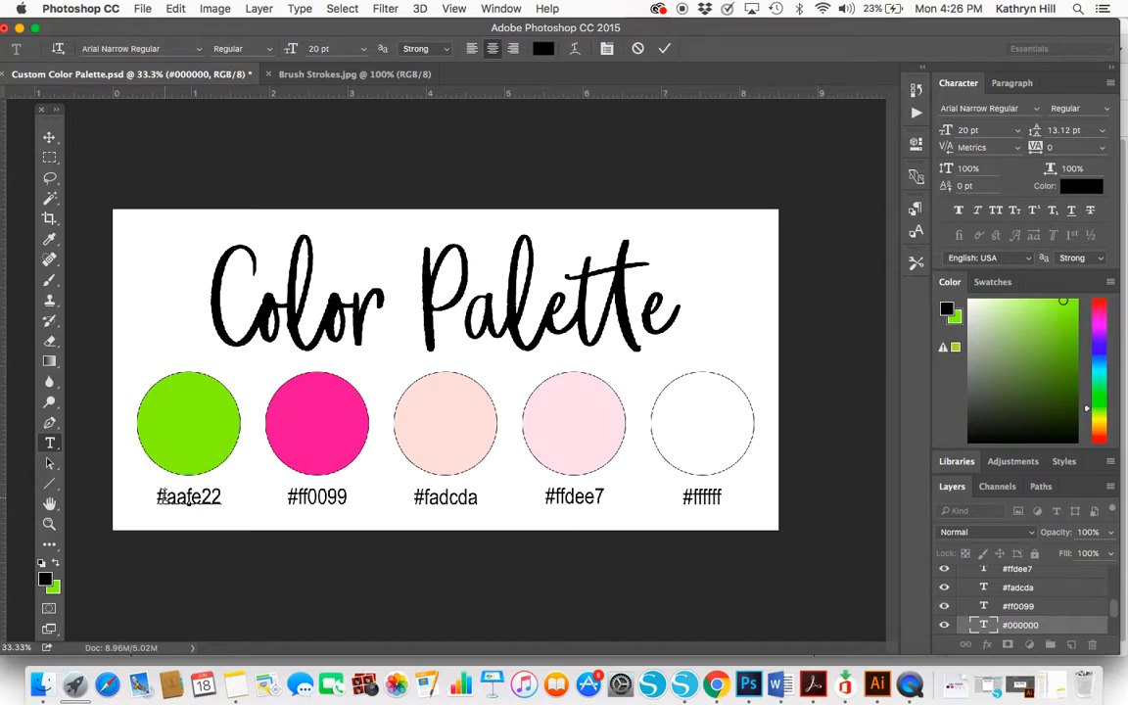
pyautogui.moveTo(229, 458)
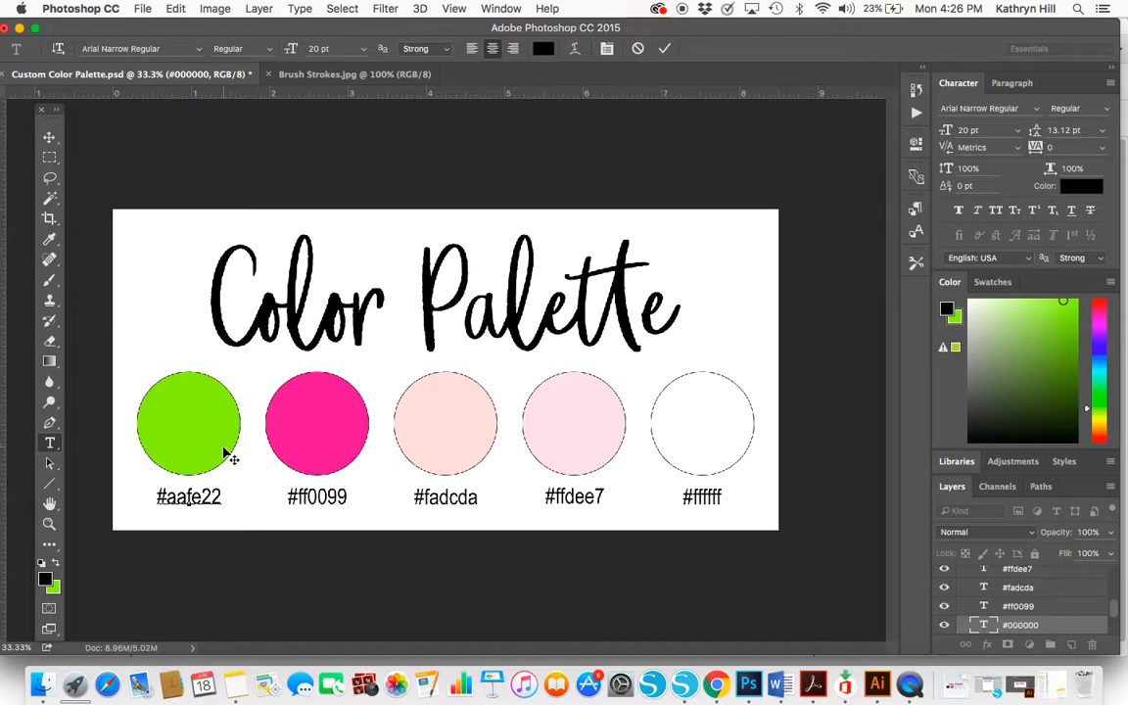
pyautogui.click(666, 47)
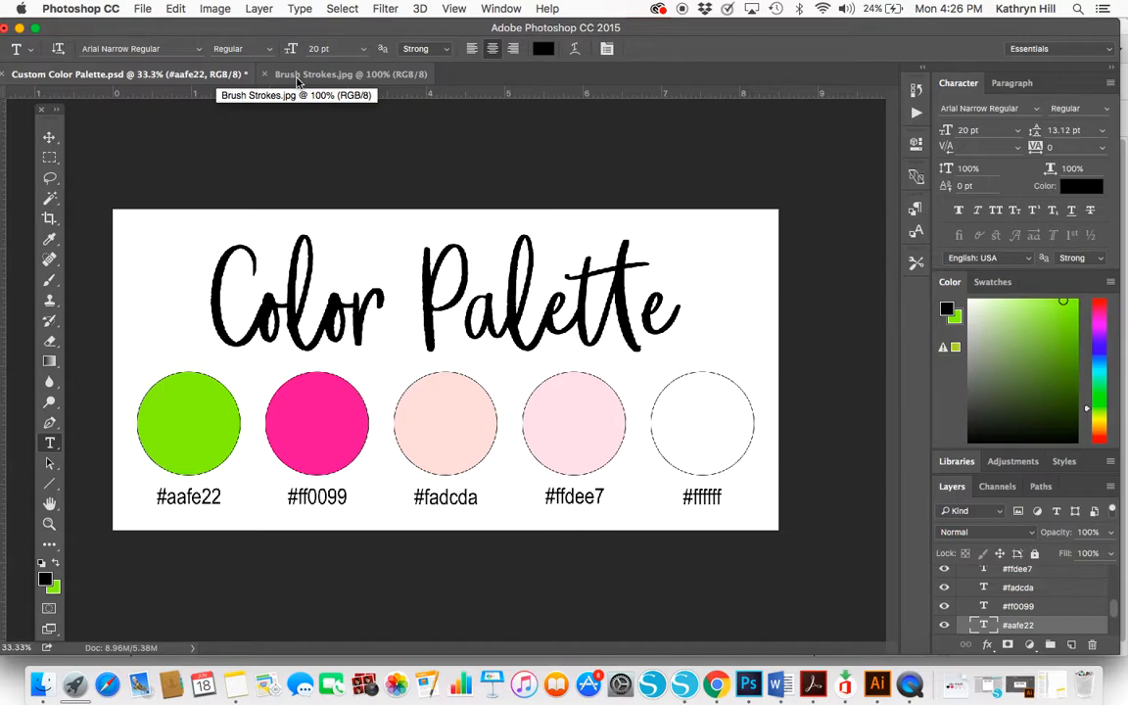
pyautogui.moveTo(290, 174)
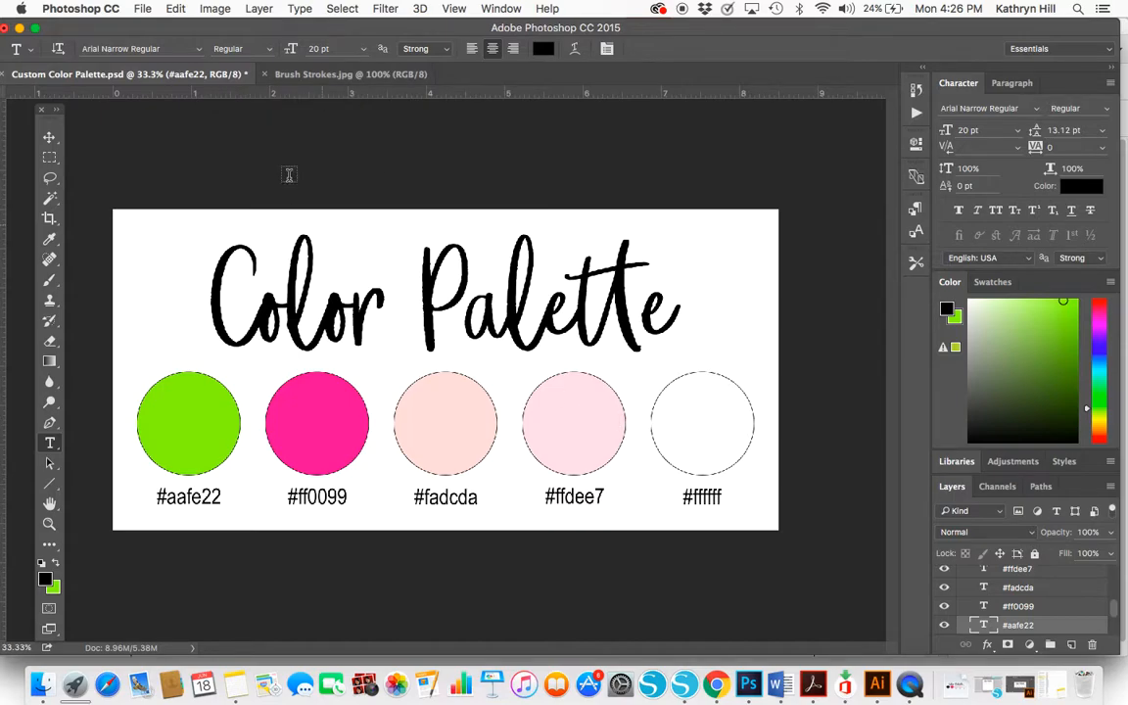
# Step: Sample the hot pink ff09aa stroke from Brush Strokes.jpg as the foreground colour
pyautogui.click(324, 74)
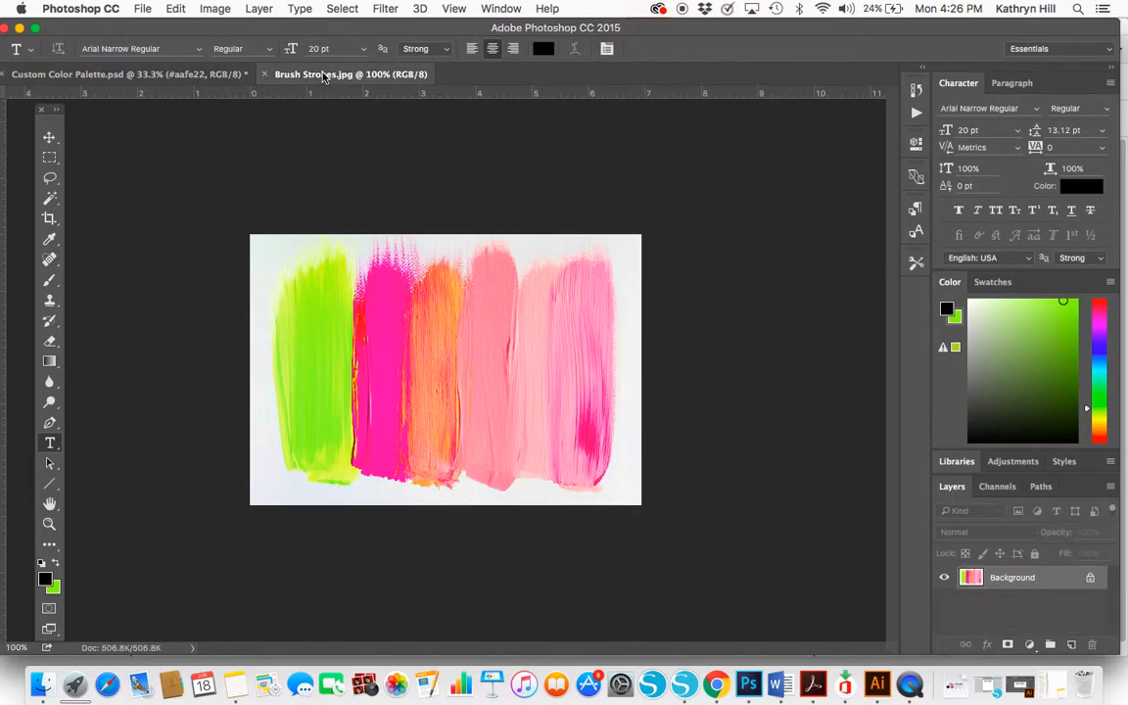
pyautogui.moveTo(139, 533)
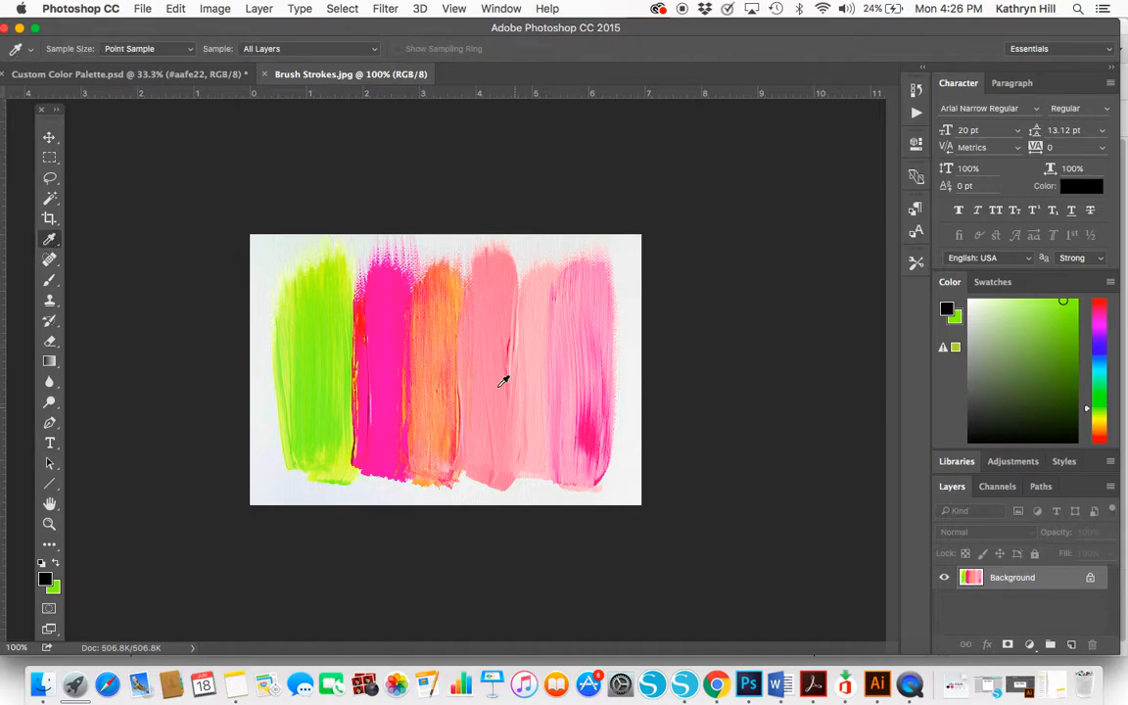
pyautogui.click(395, 327)
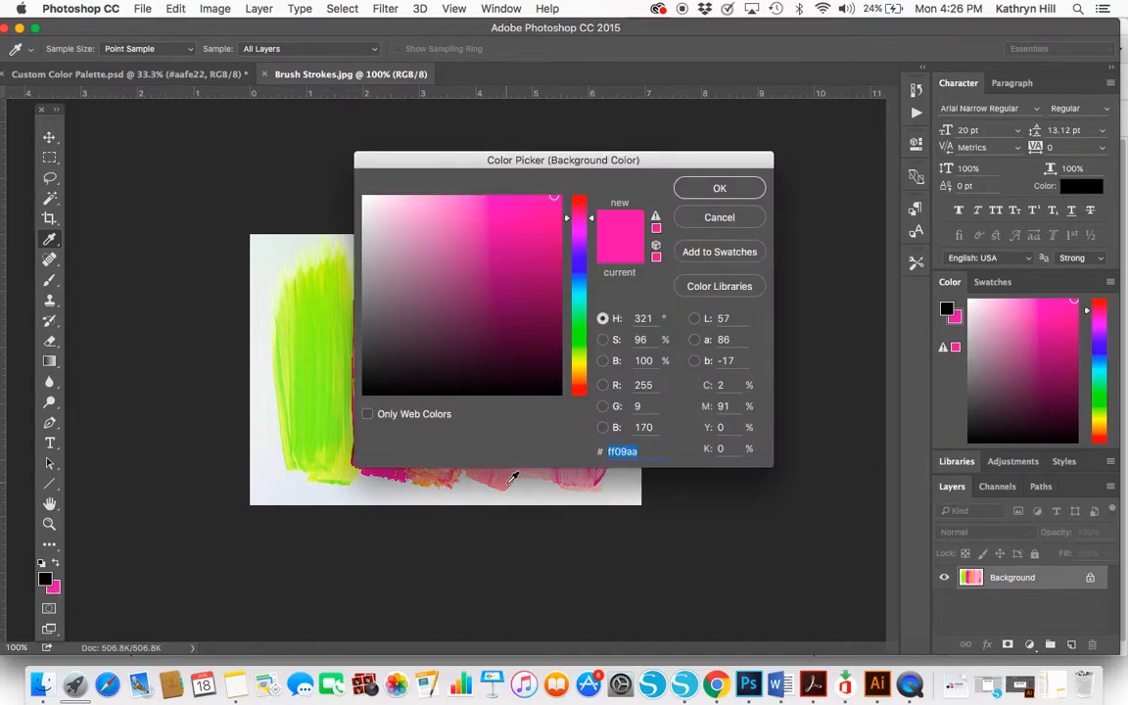
pyautogui.moveTo(763, 127)
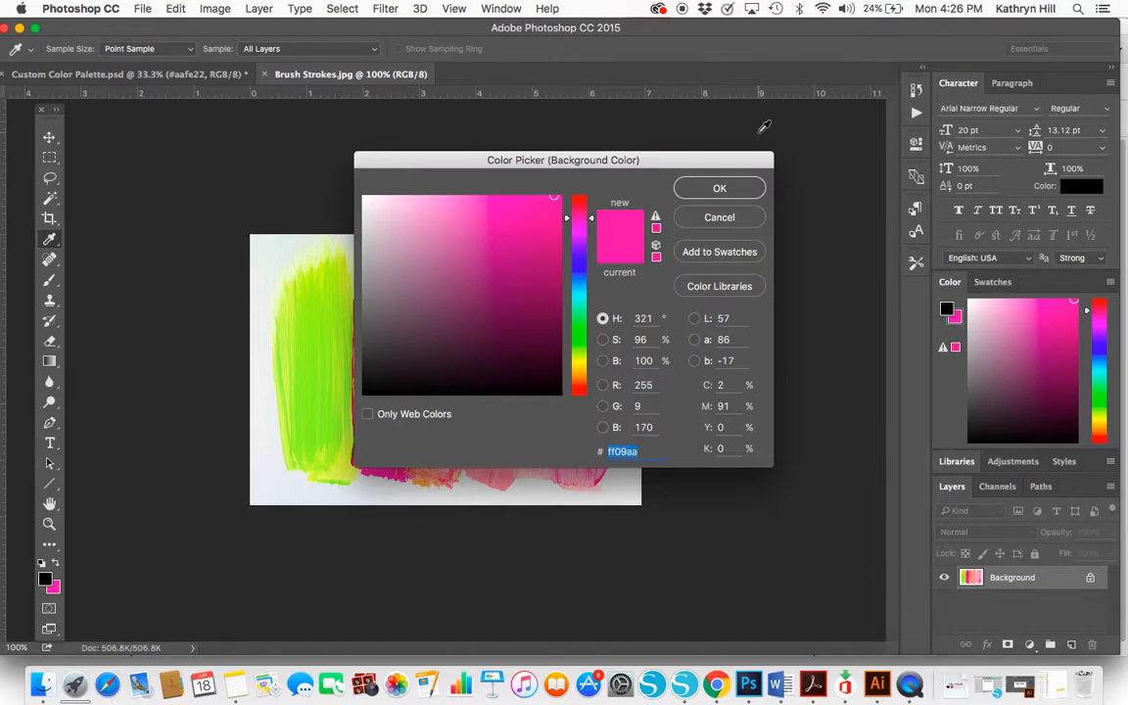
pyautogui.click(718, 188)
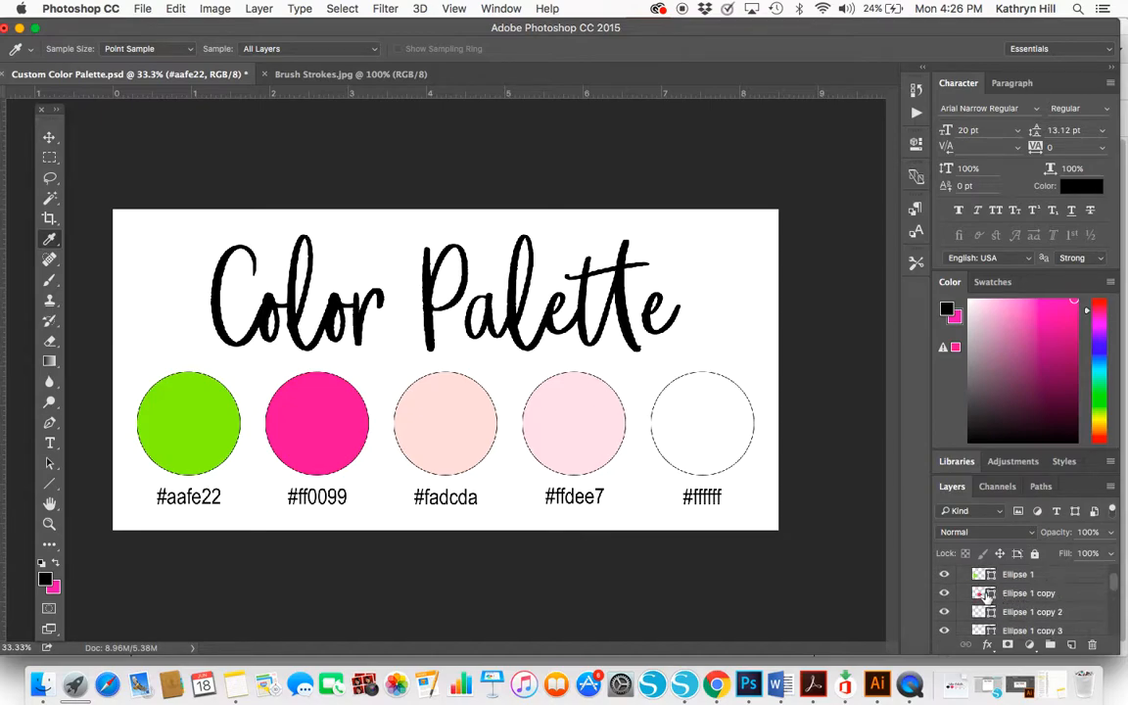
# Step: Fill the second circle (Ellipse 1 copy) with the sampled hot pink ff09aa
pyautogui.click(1028, 591)
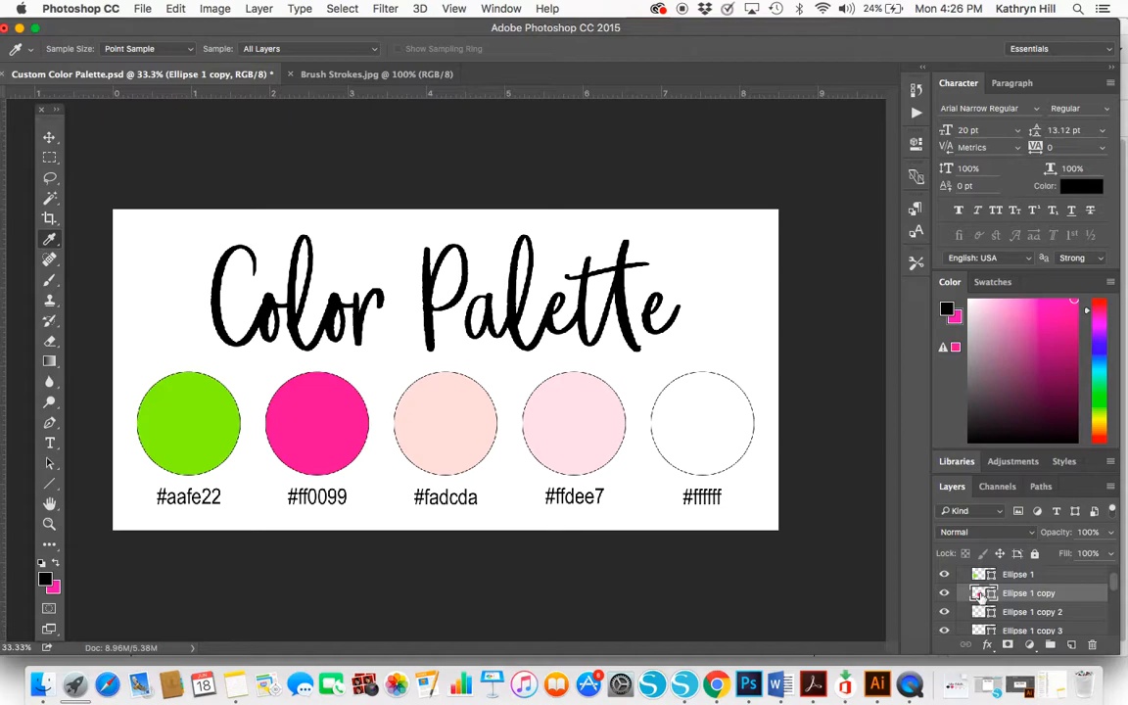
pyautogui.doubleClick(983, 591)
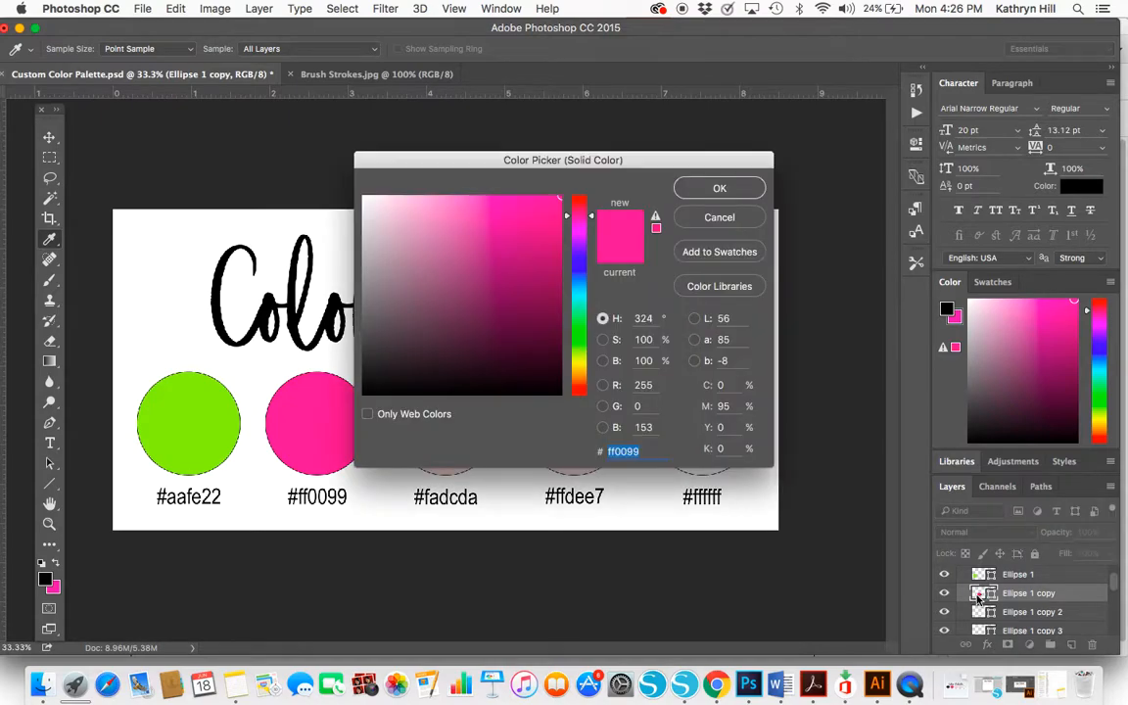
pyautogui.moveTo(924, 548)
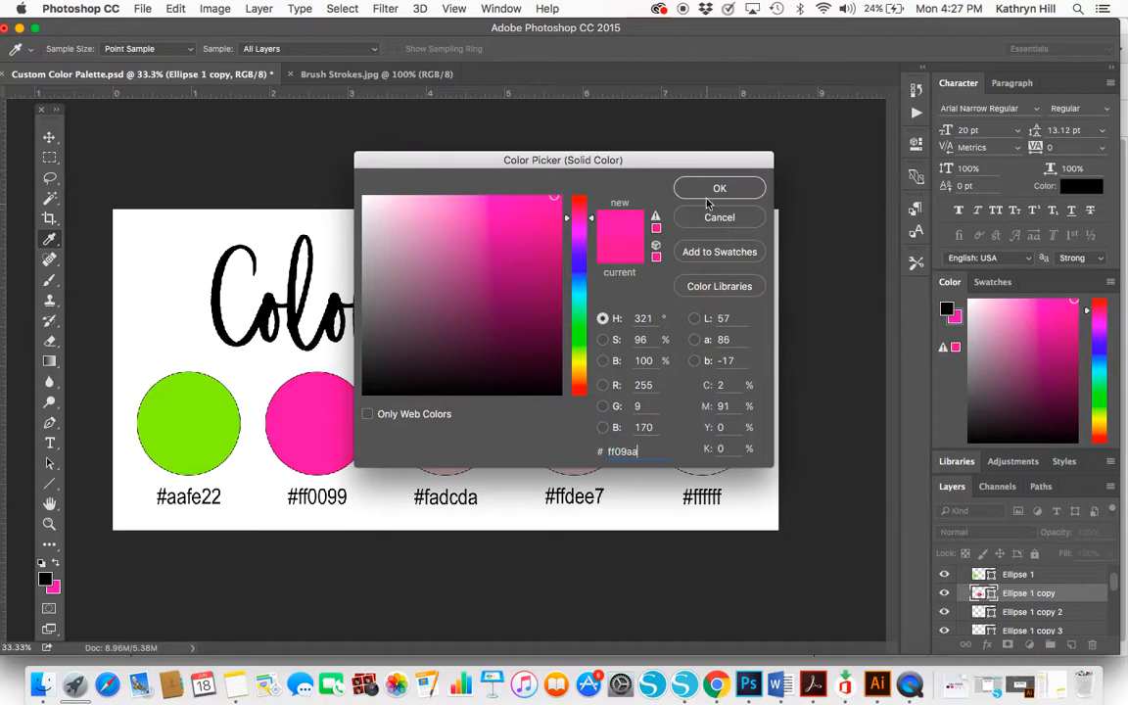
pyautogui.click(721, 188)
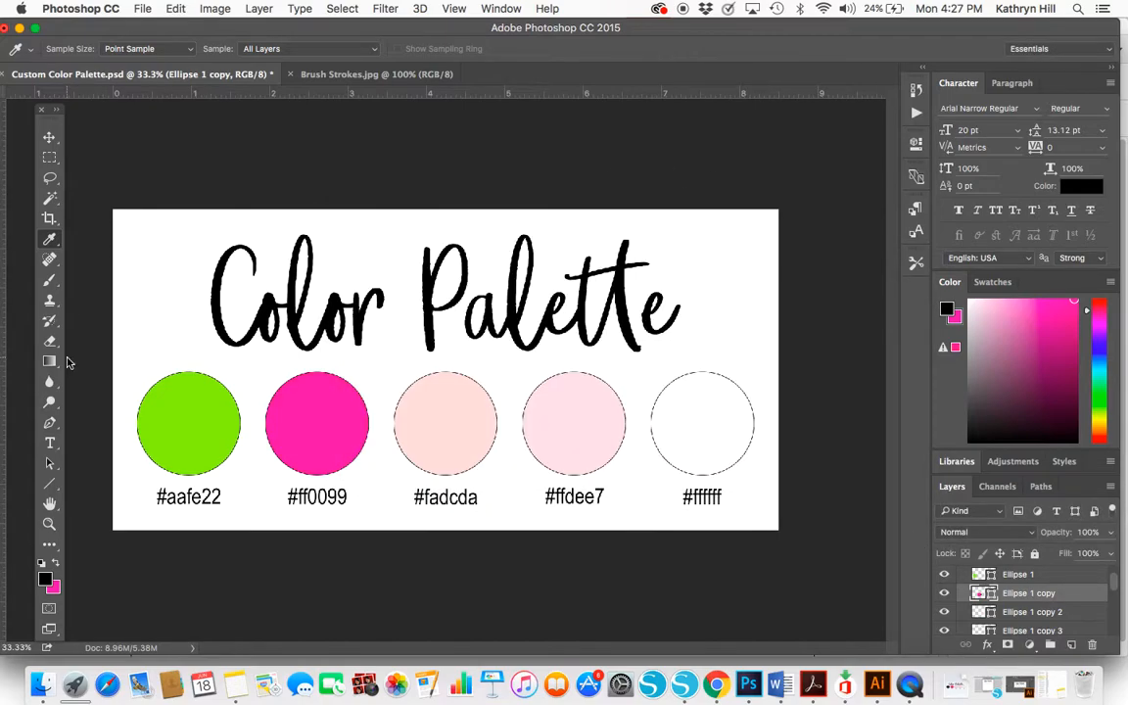
# Step: Edit the second circle's label from #ff0099 to #ff09aa
pyautogui.click(49, 442)
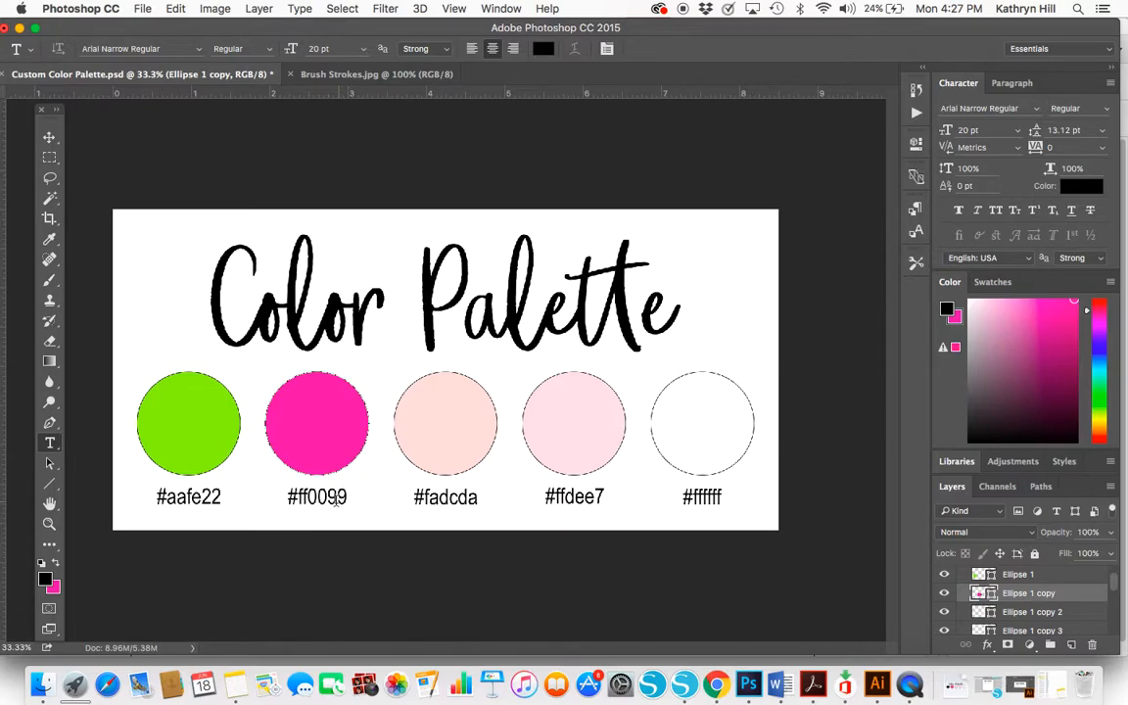
pyautogui.doubleClick(317, 498)
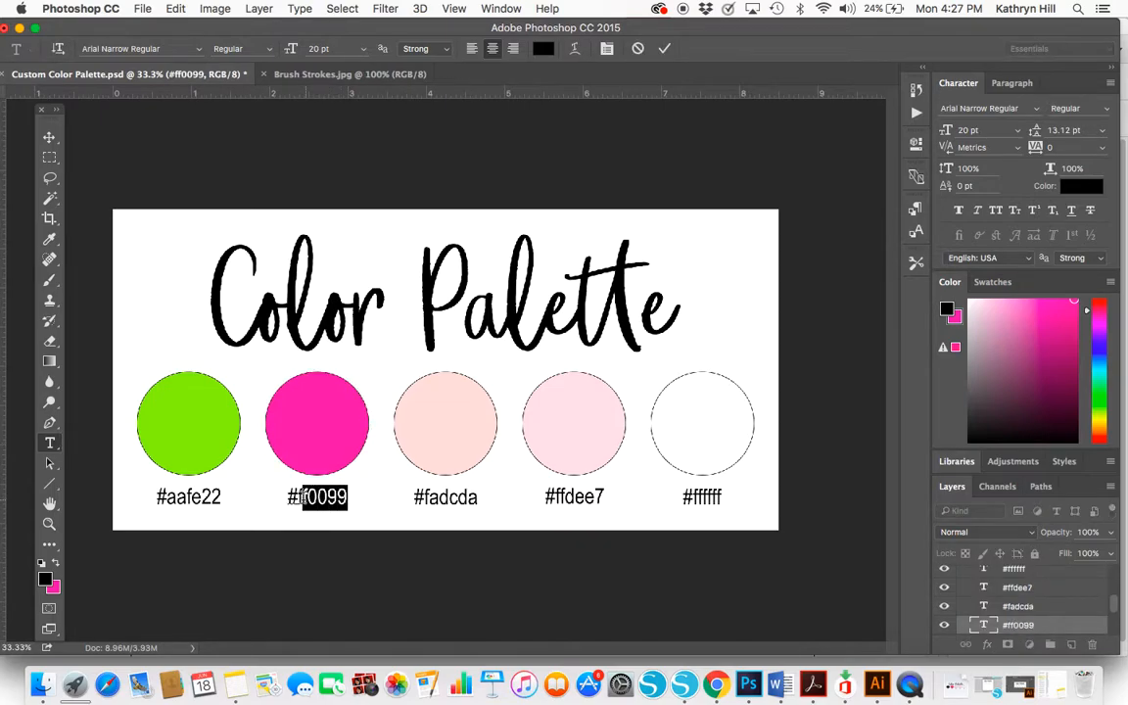
pyautogui.moveTo(611, 560)
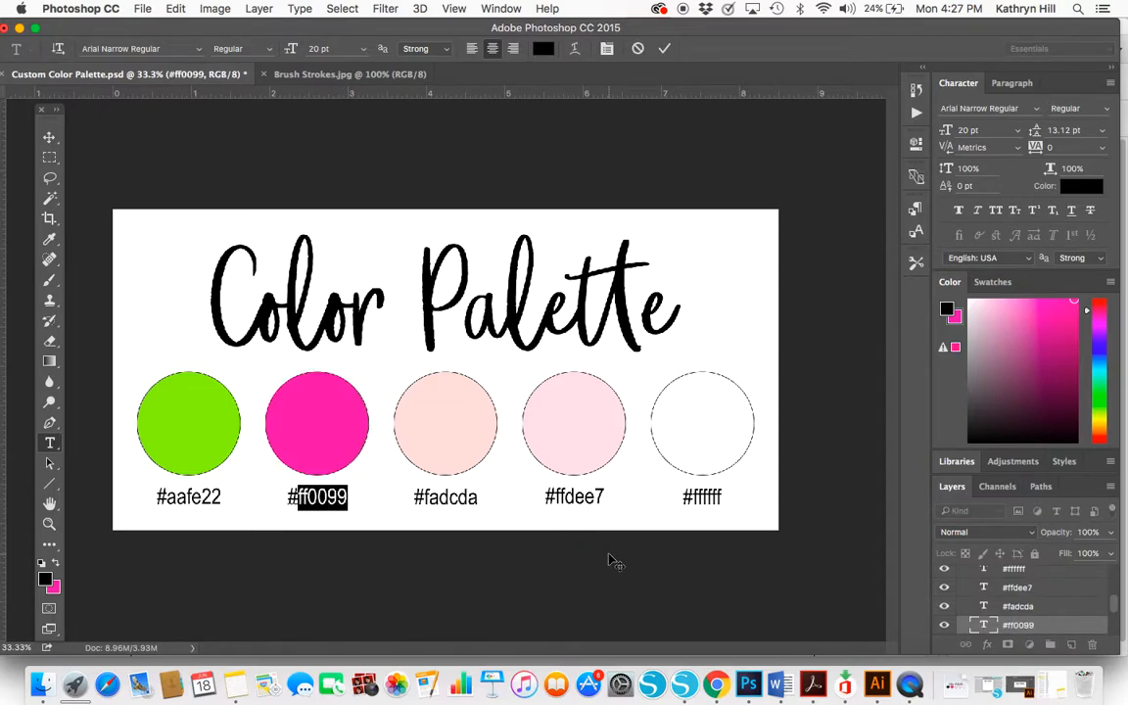
pyautogui.write('aa')
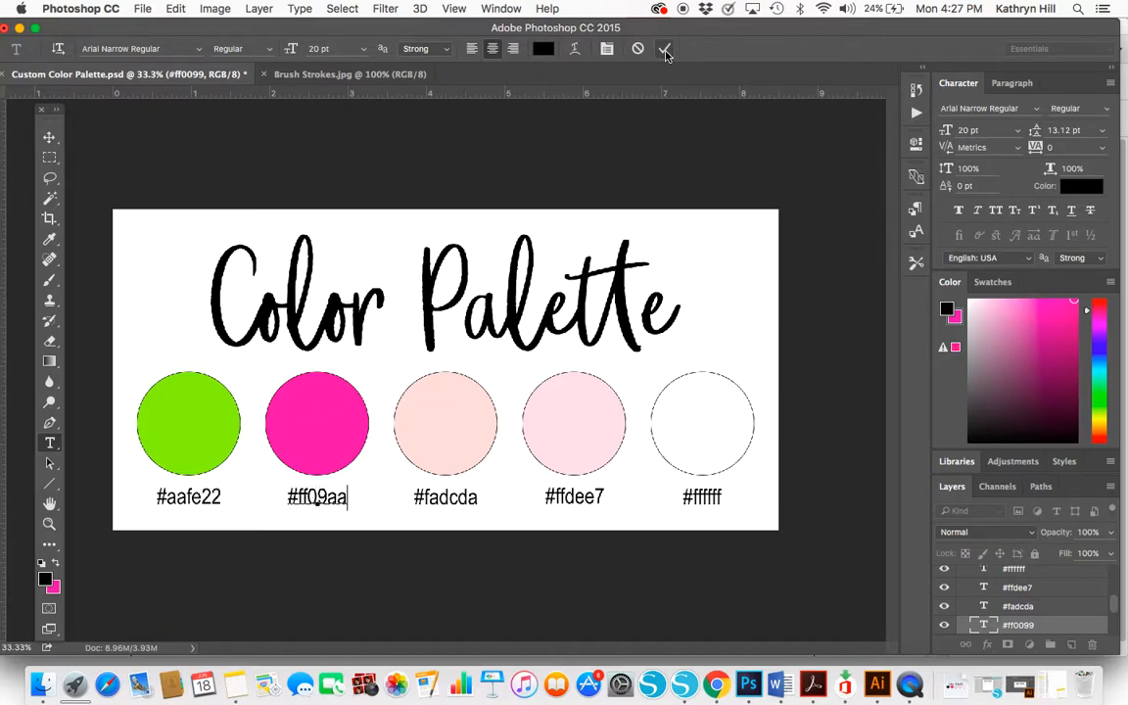
pyautogui.click(666, 49)
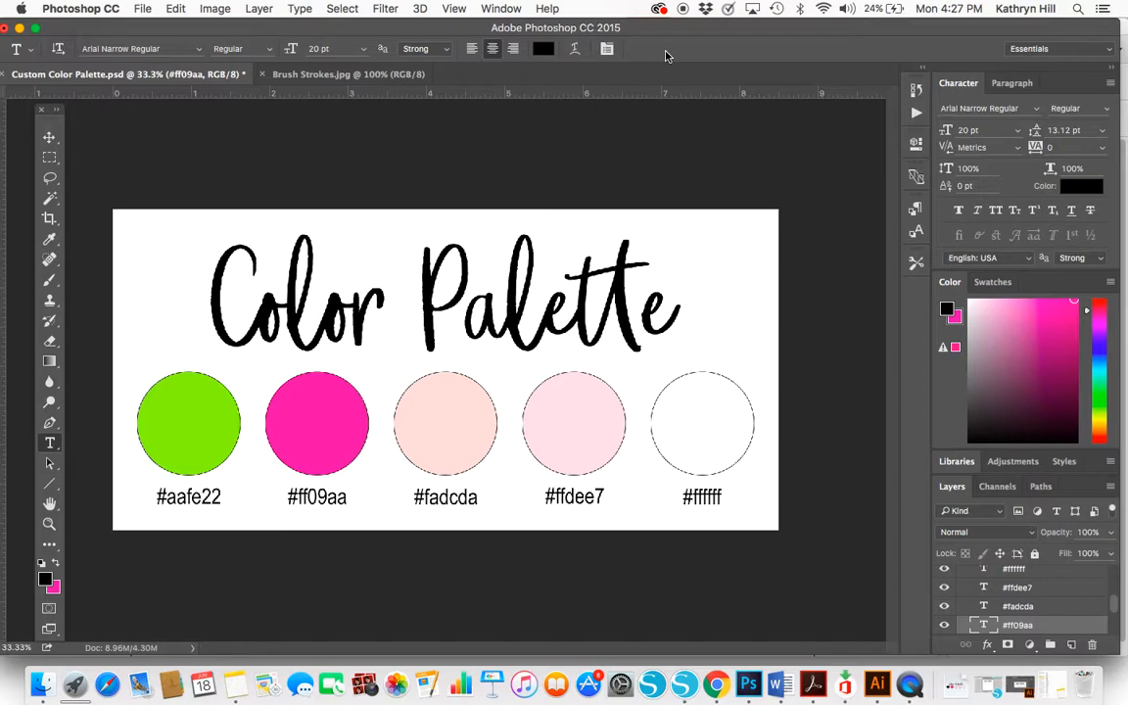